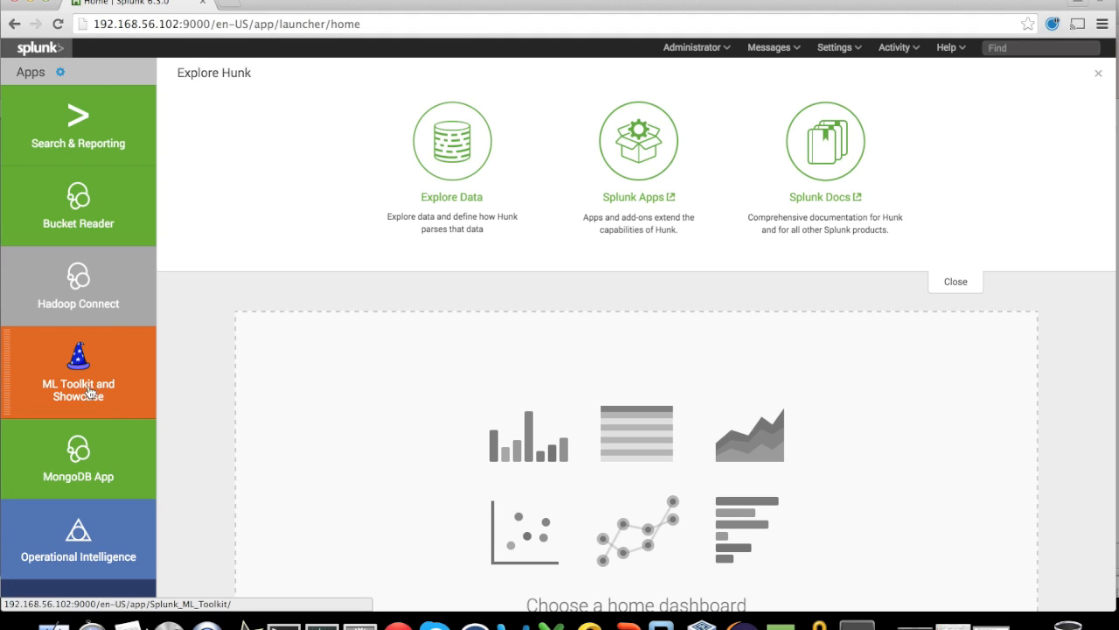
Launch the ML Toolkit and Showcase app and scroll through the Overview's showcase cards.
{"action": "left_click", "coordinate": [79, 372]}
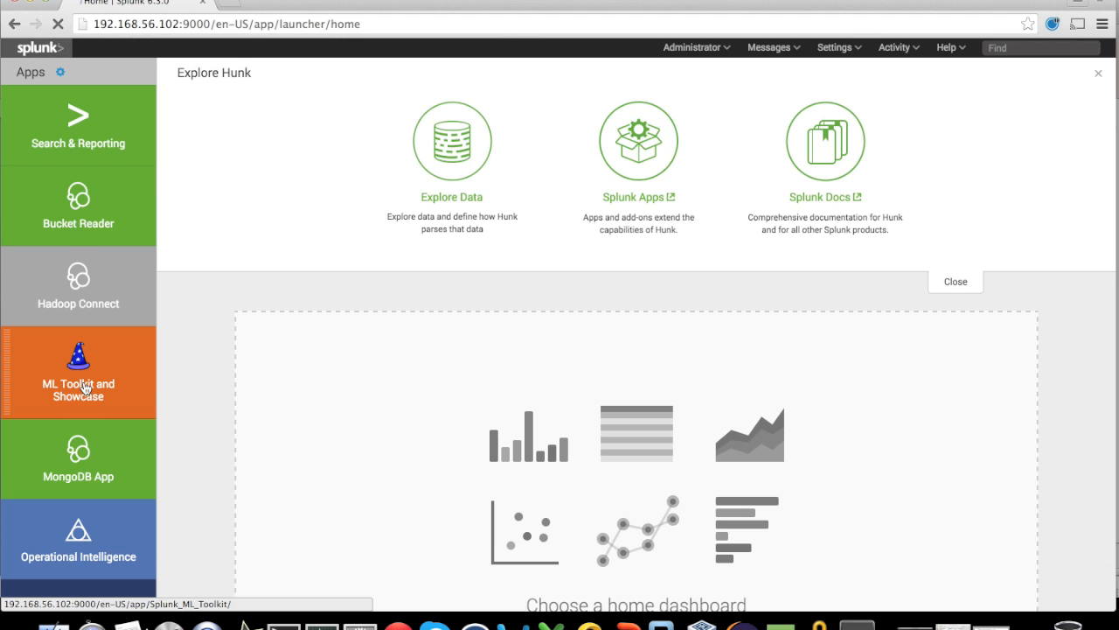
{"action": "left_click", "coordinate": [77, 373]}
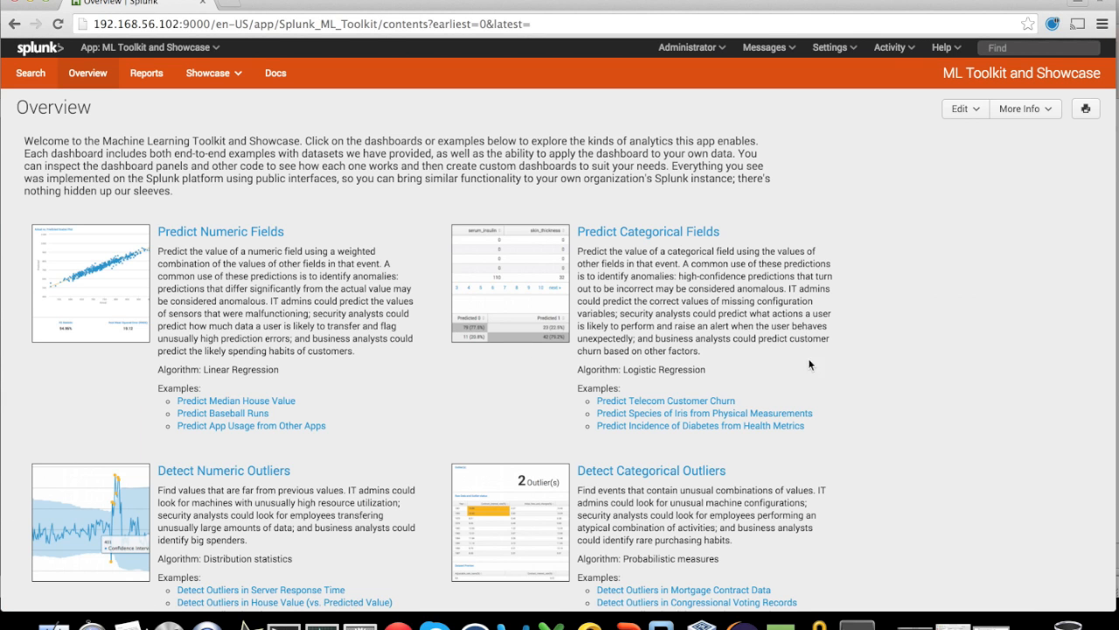
{"action": "mouse_move", "coordinate": [437, 198]}
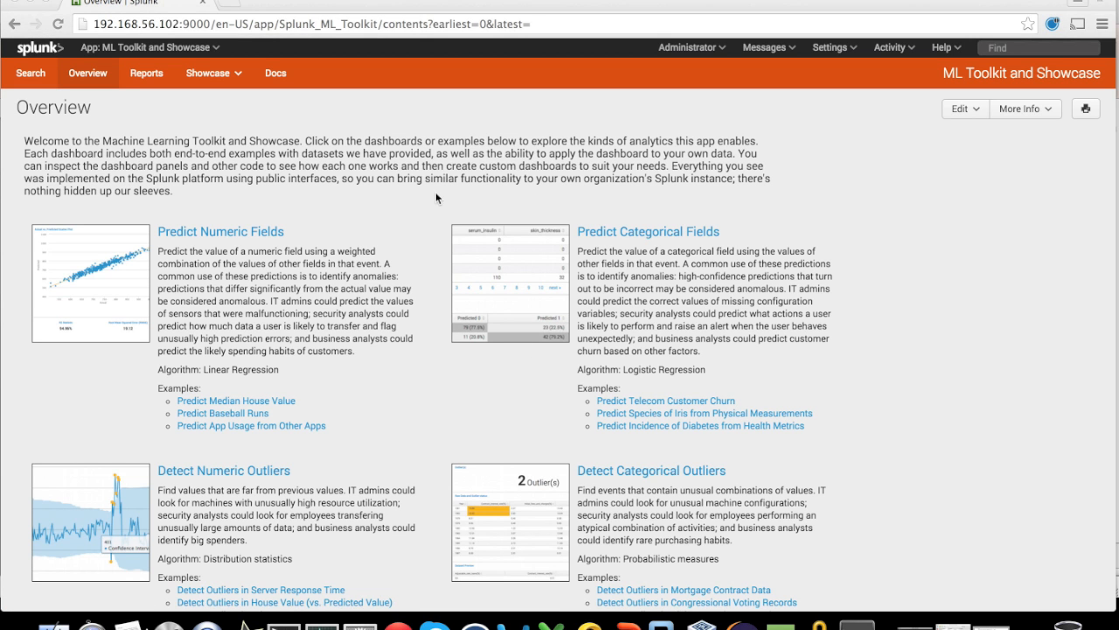
{"action": "mouse_move", "coordinate": [430, 213]}
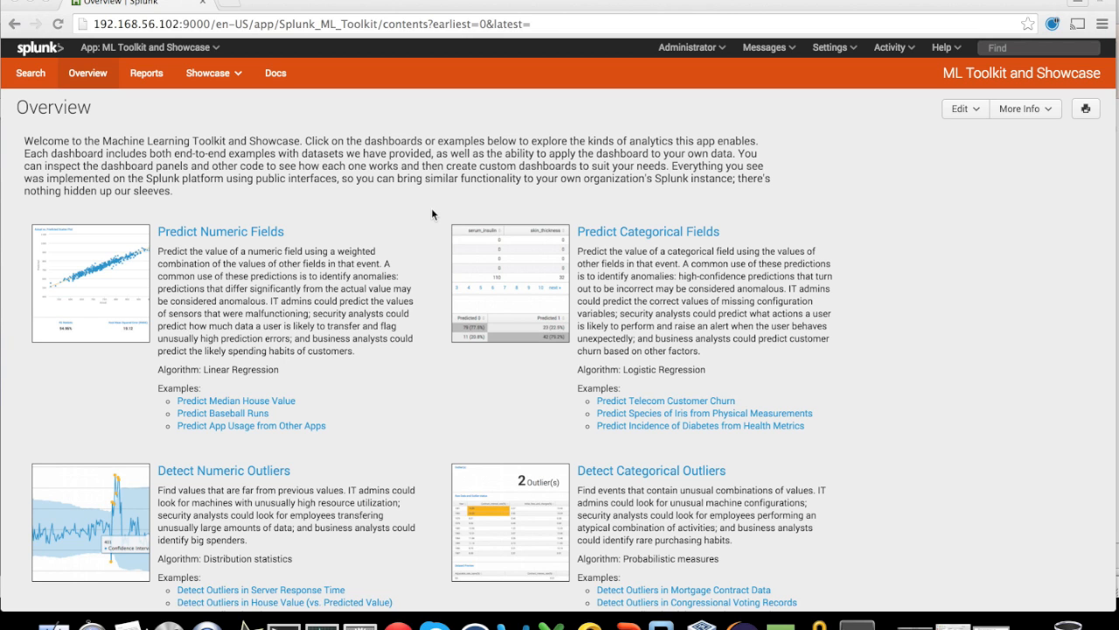
{"action": "scroll", "scroll_direction": "down", "scroll_amount": 3}
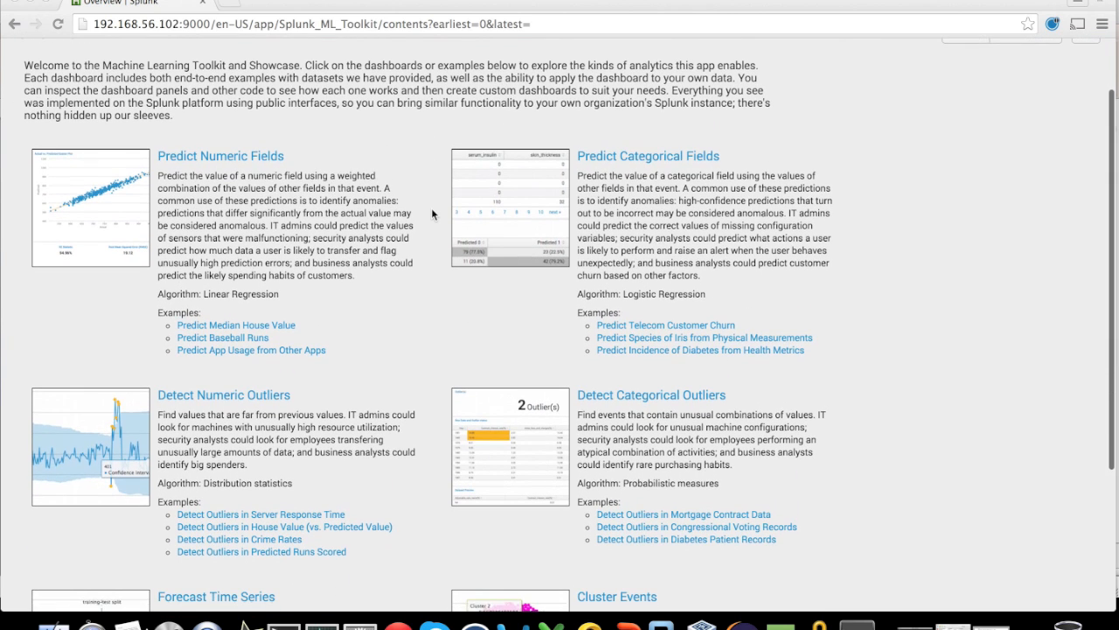
{"action": "mouse_move", "coordinate": [271, 231]}
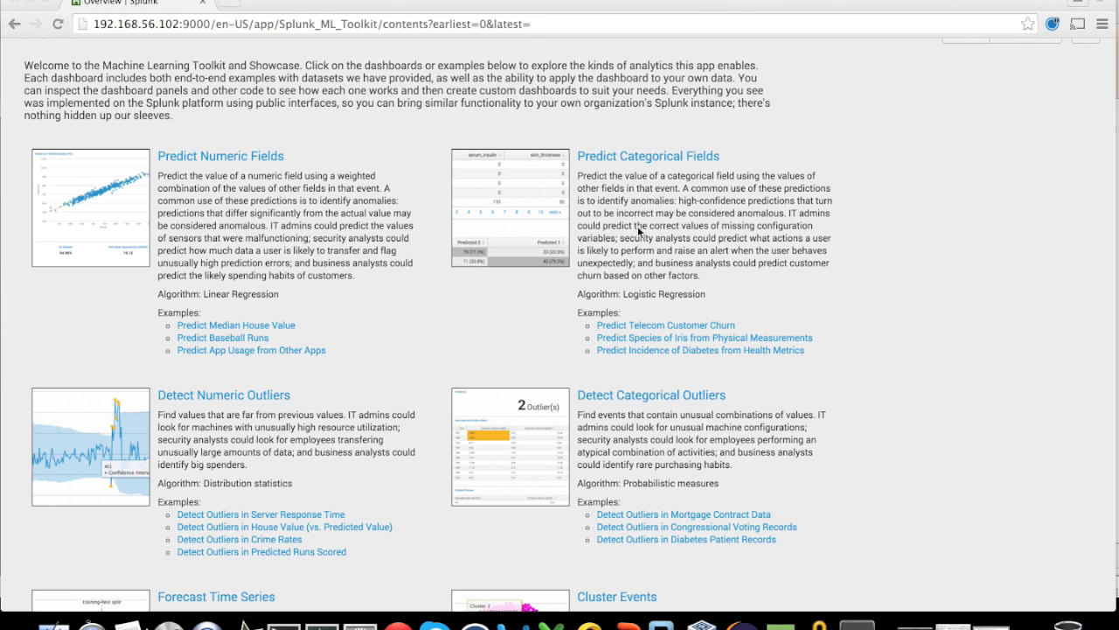
{"action": "mouse_move", "coordinate": [714, 168]}
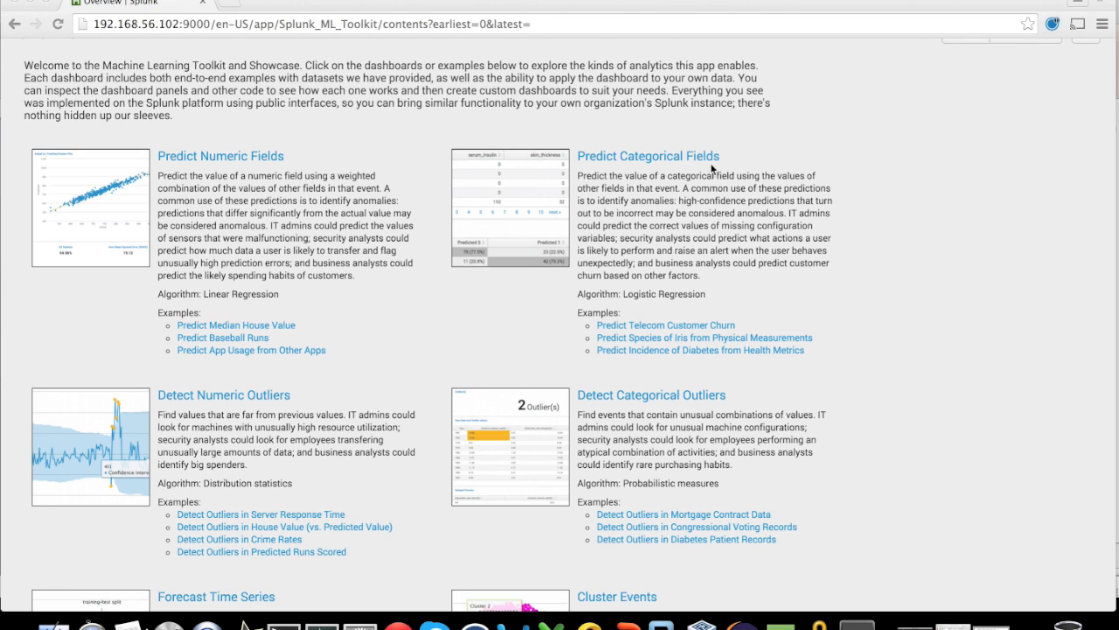
{"action": "mouse_move", "coordinate": [394, 334]}
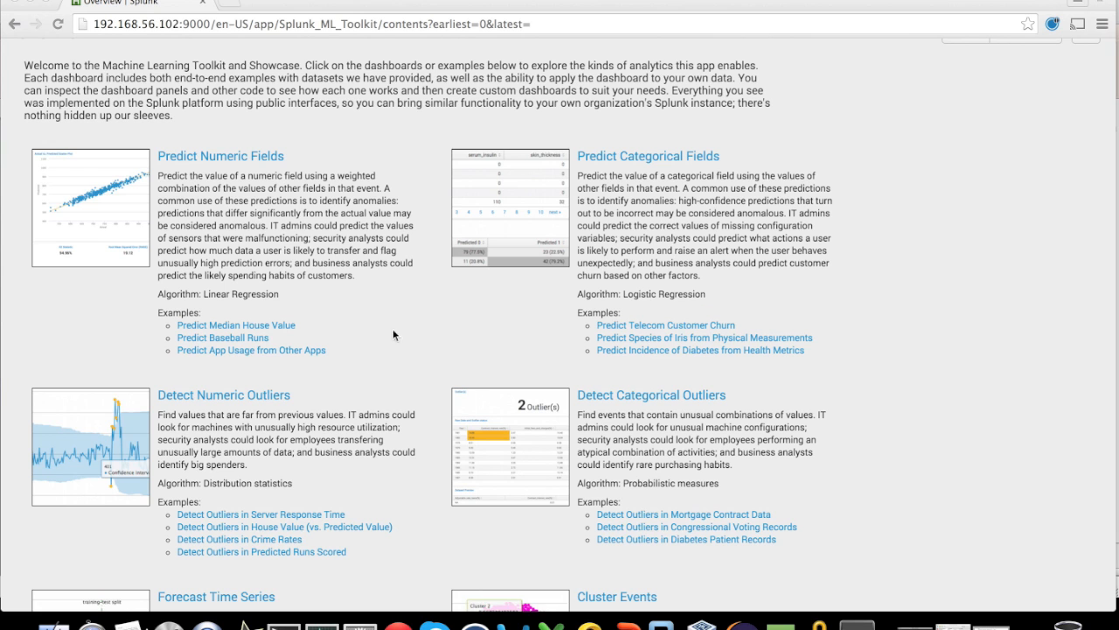
{"action": "scroll", "scroll_direction": "down", "scroll_amount": 3}
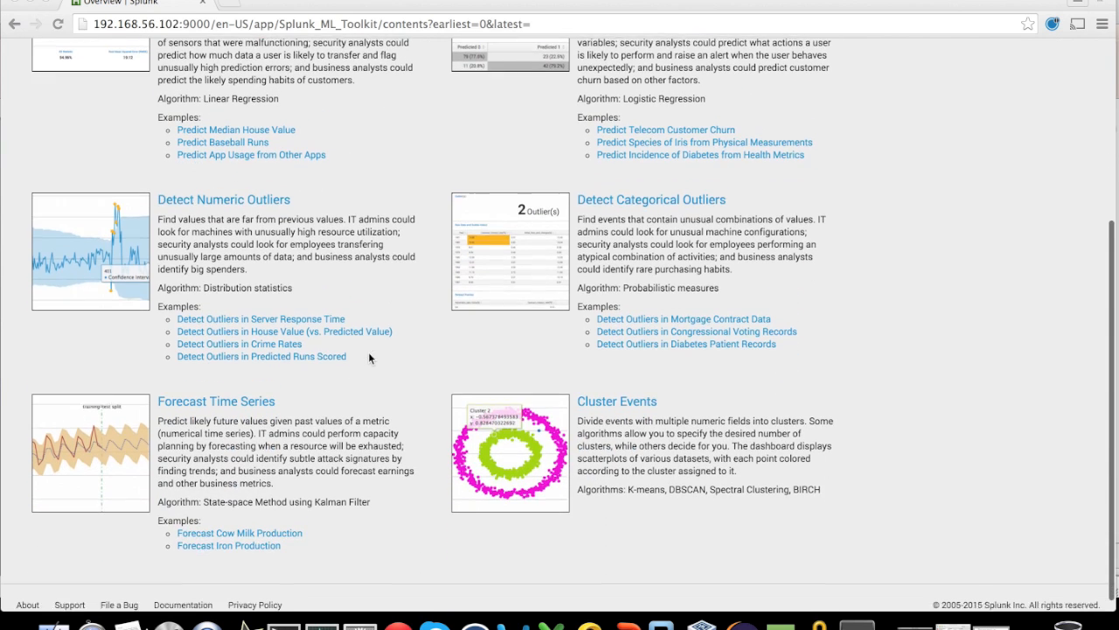
{"action": "scroll", "scroll_direction": "up", "scroll_amount": 3}
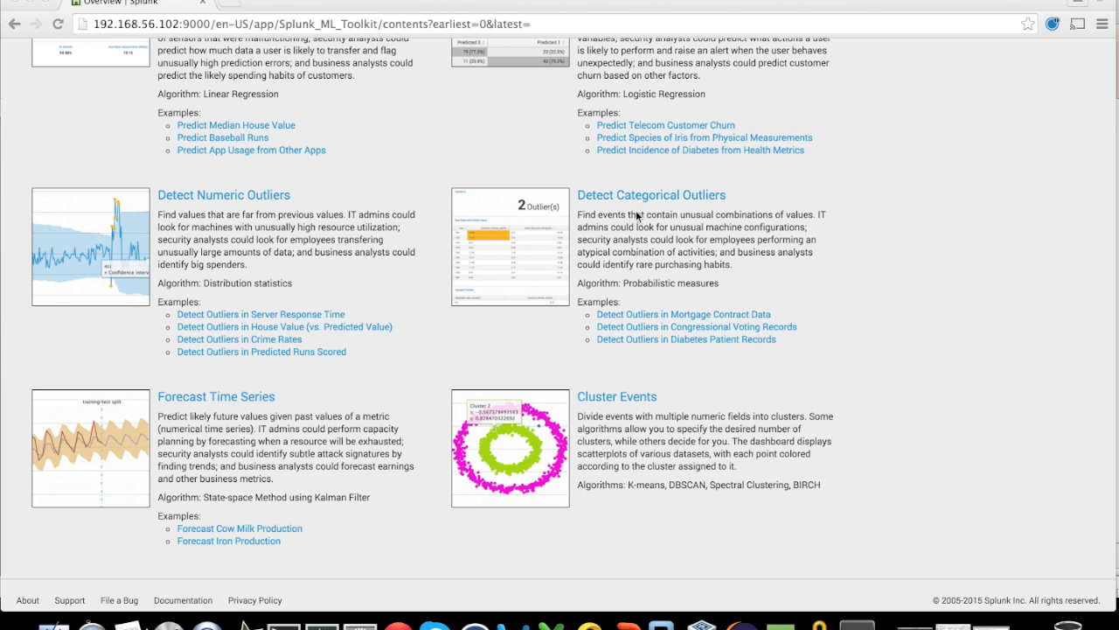
{"action": "mouse_move", "coordinate": [601, 397]}
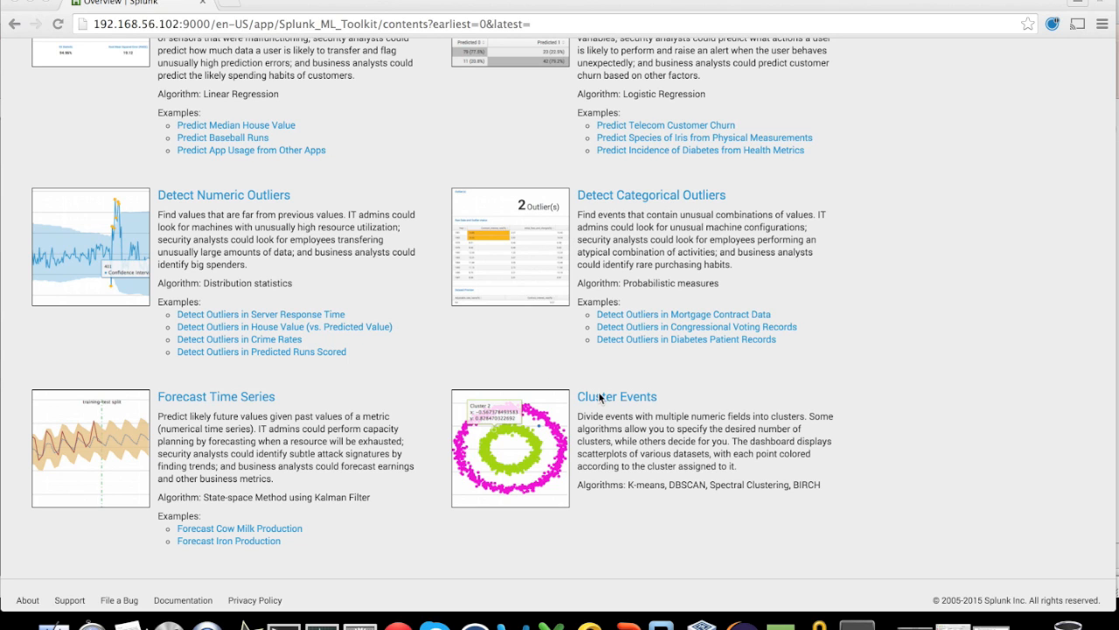
{"action": "mouse_move", "coordinate": [605, 411]}
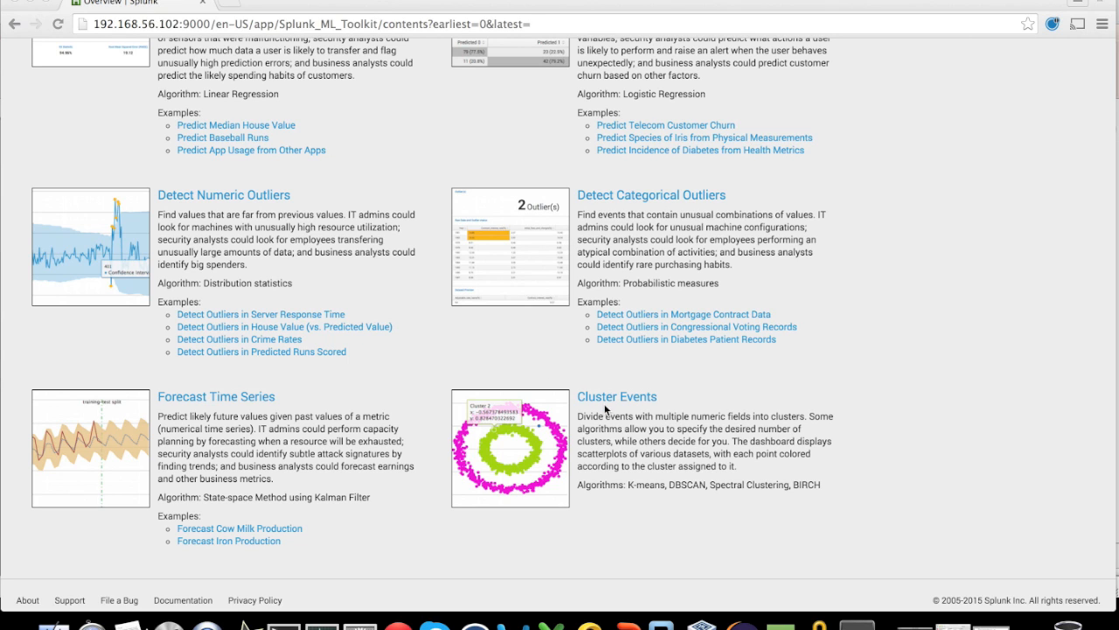
{"action": "mouse_move", "coordinate": [648, 493]}
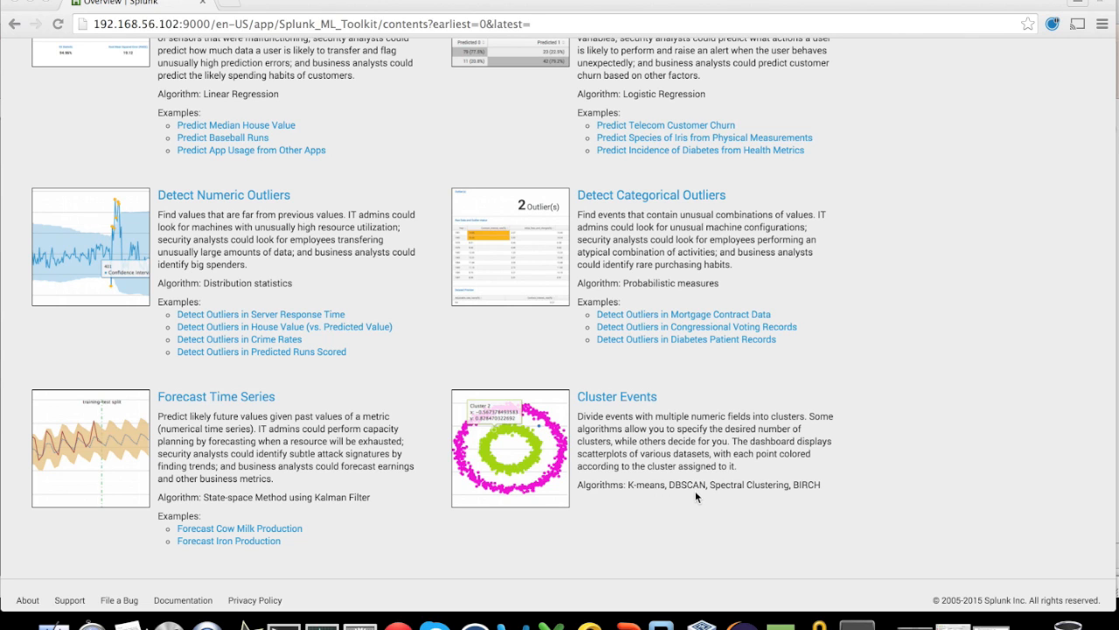
{"action": "mouse_move", "coordinate": [281, 397]}
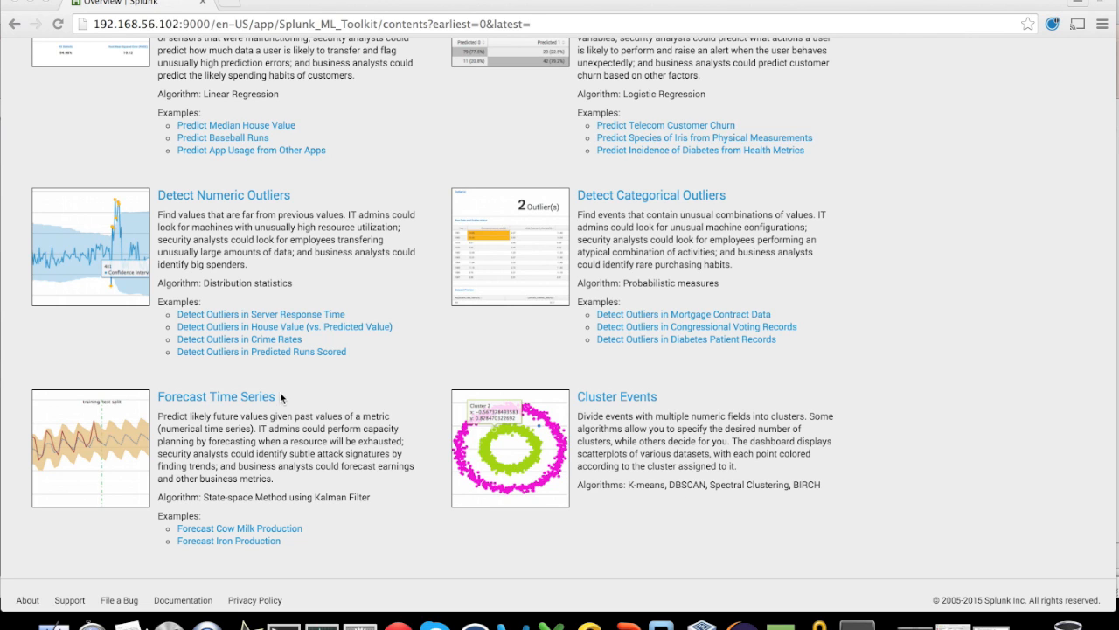
{"action": "mouse_move", "coordinate": [171, 422]}
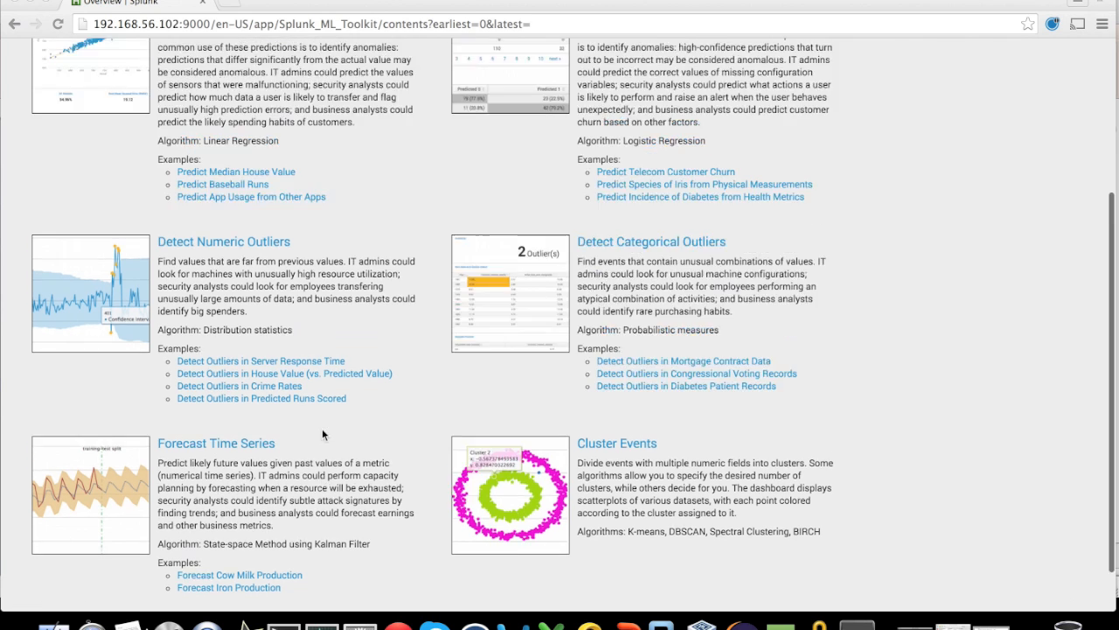
{"action": "scroll", "scroll_direction": "up", "scroll_amount": 3}
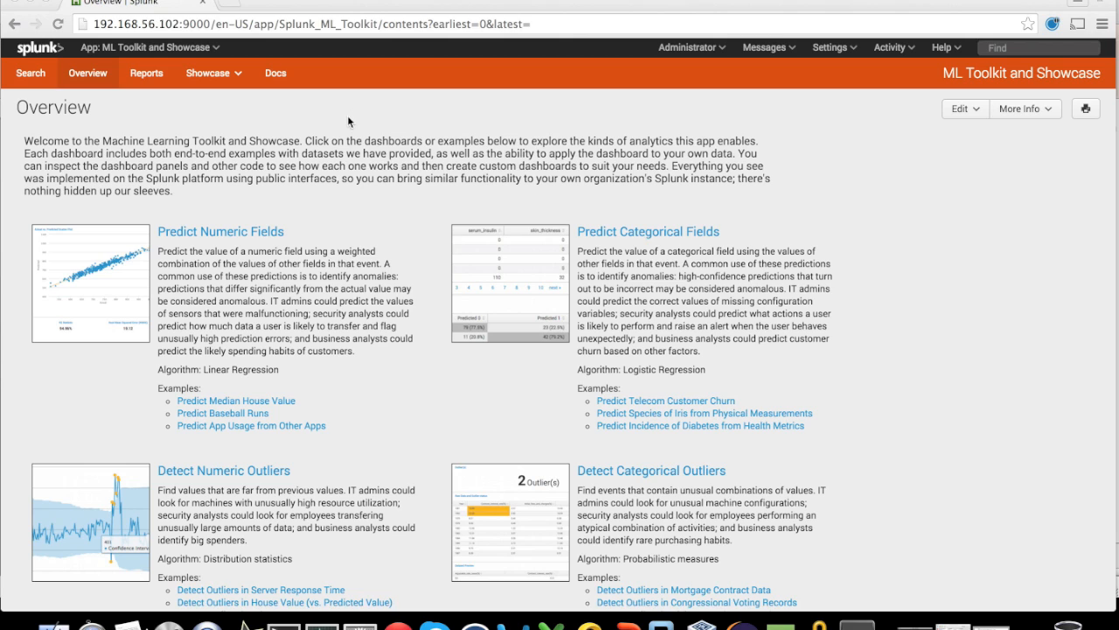
{"action": "mouse_move", "coordinate": [360, 145]}
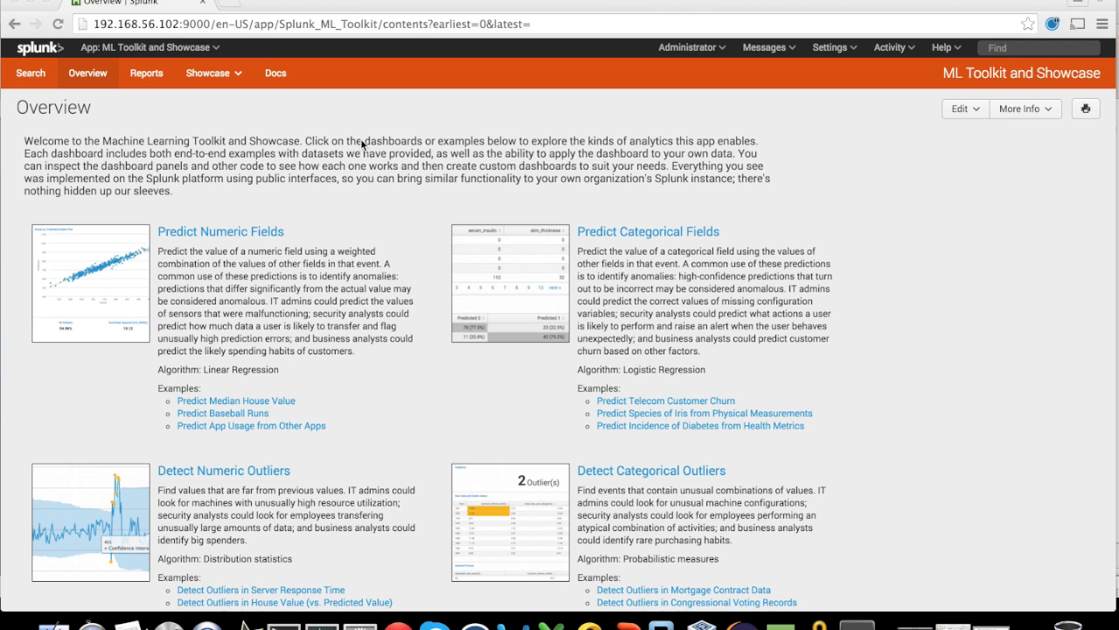
{"action": "scroll", "scroll_direction": "down", "scroll_amount": 3}
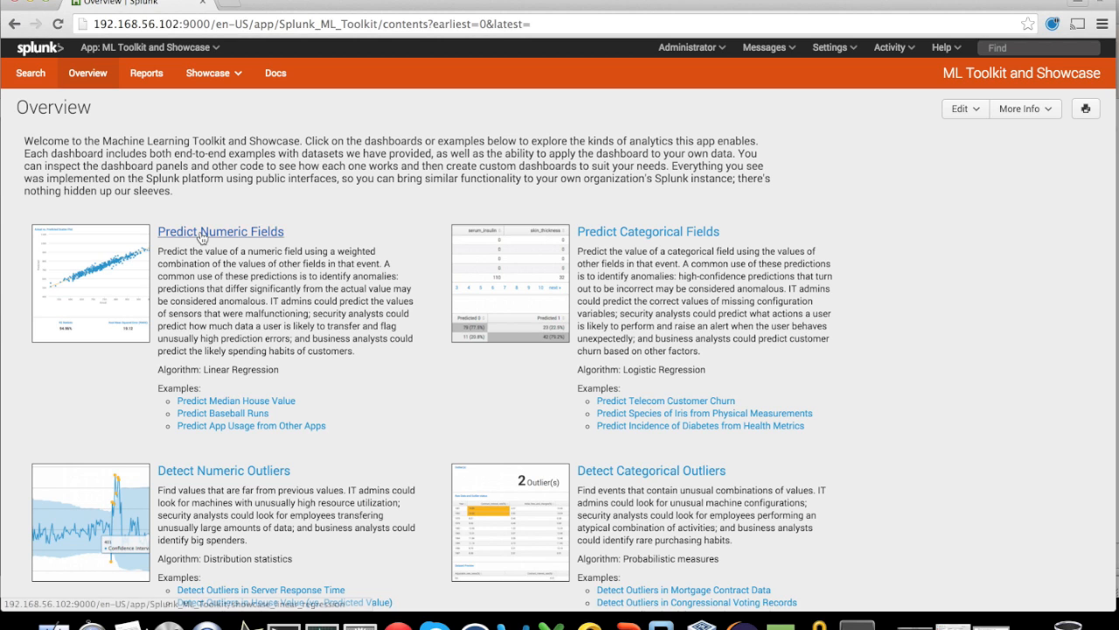
In Predict Numeric Fields, load the Housing example predicting MEDV from CHAS, CRIM, LSTAT, PTRATIO, RM.
{"action": "left_click", "coordinate": [221, 231]}
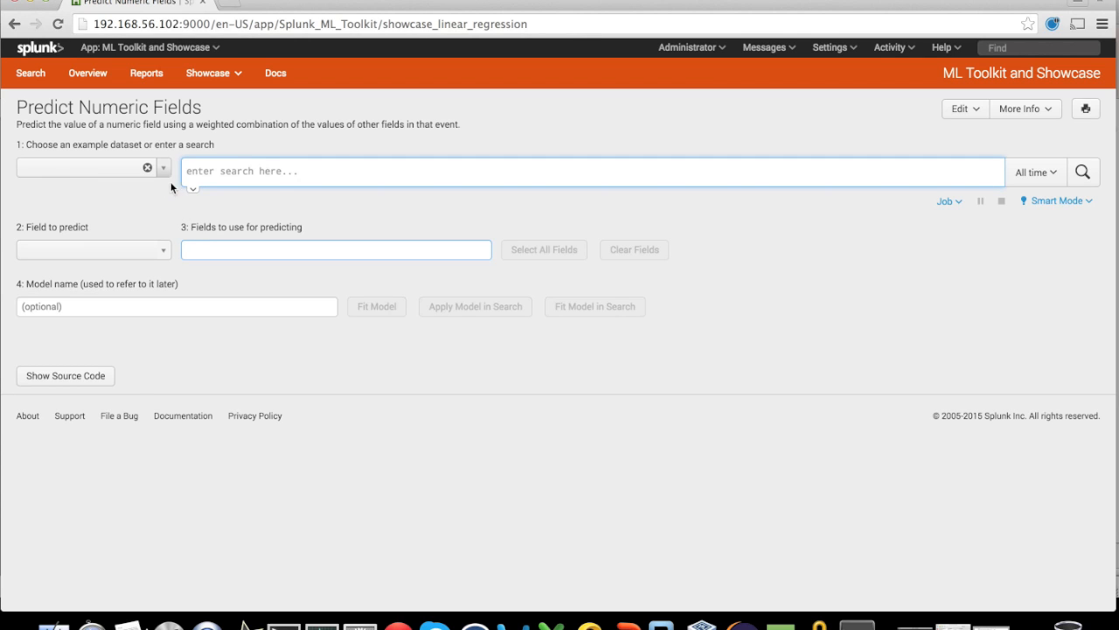
{"action": "left_click", "coordinate": [162, 168]}
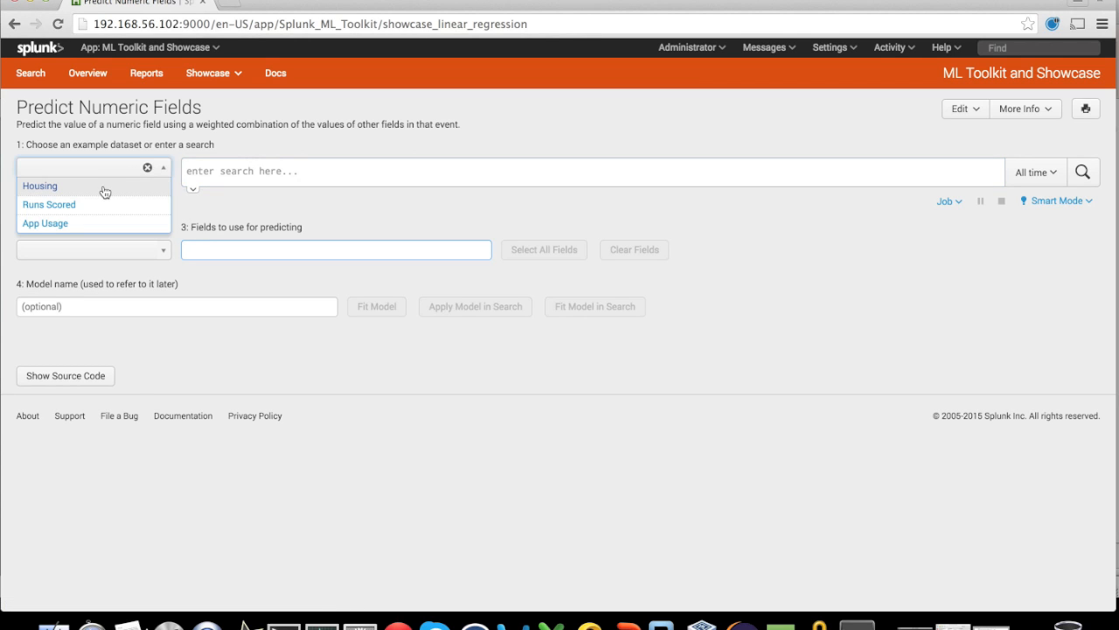
{"action": "left_click", "coordinate": [39, 186]}
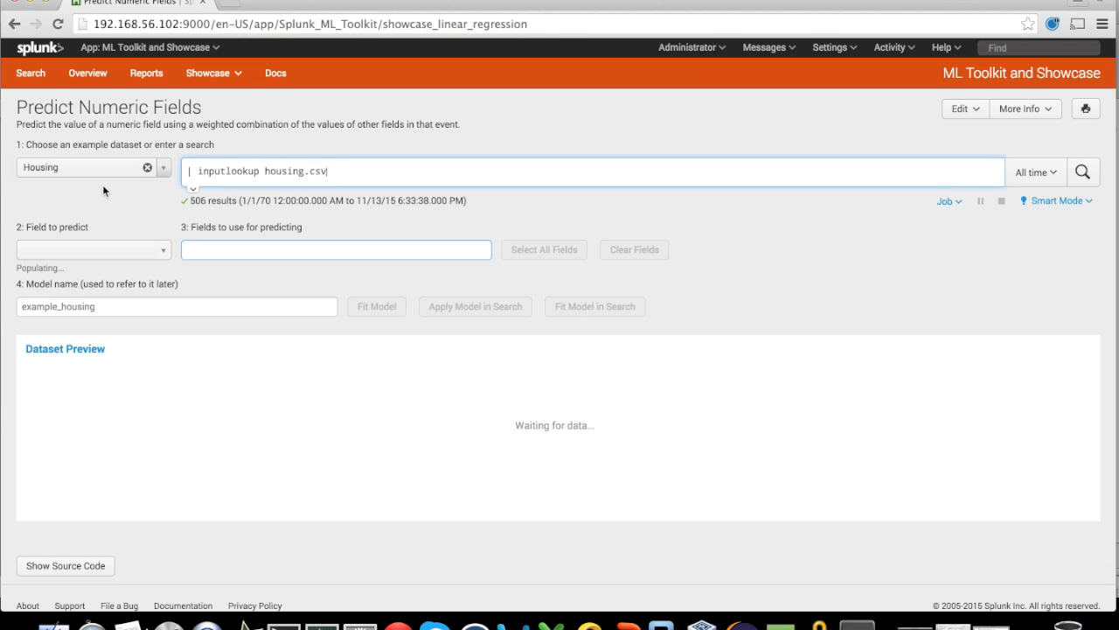
{"action": "left_click", "coordinate": [542, 249]}
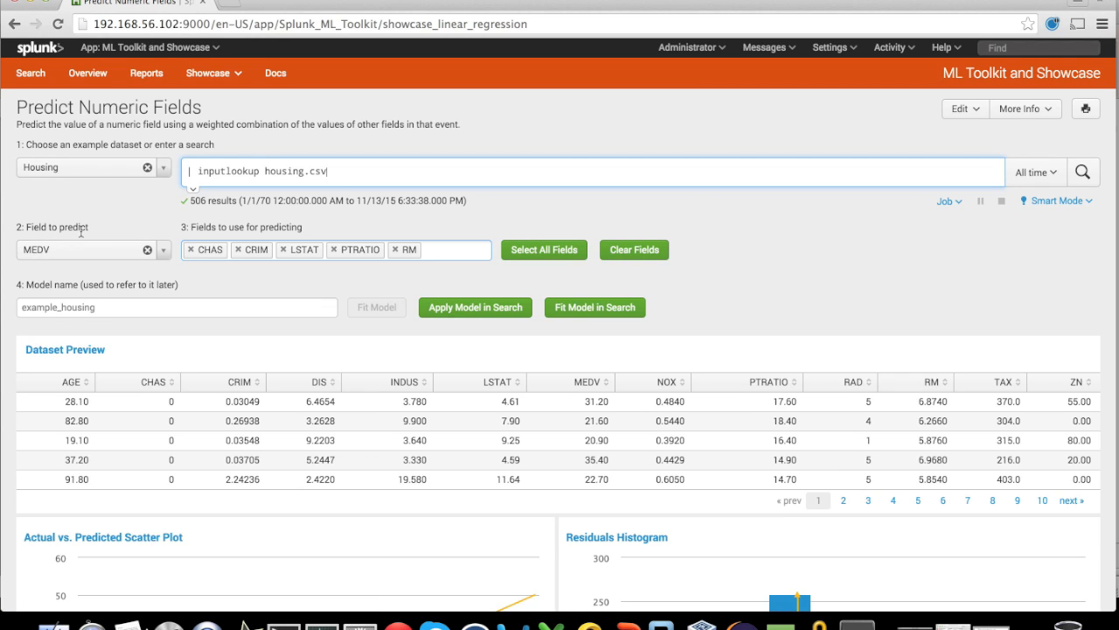
{"action": "mouse_move", "coordinate": [91, 234]}
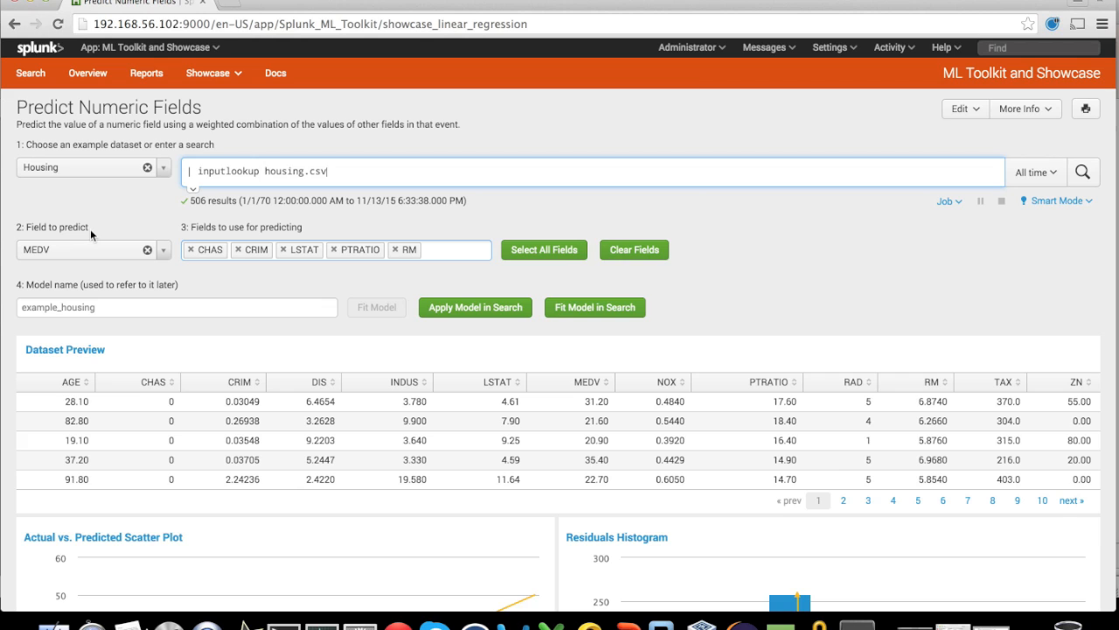
{"action": "mouse_move", "coordinate": [199, 224]}
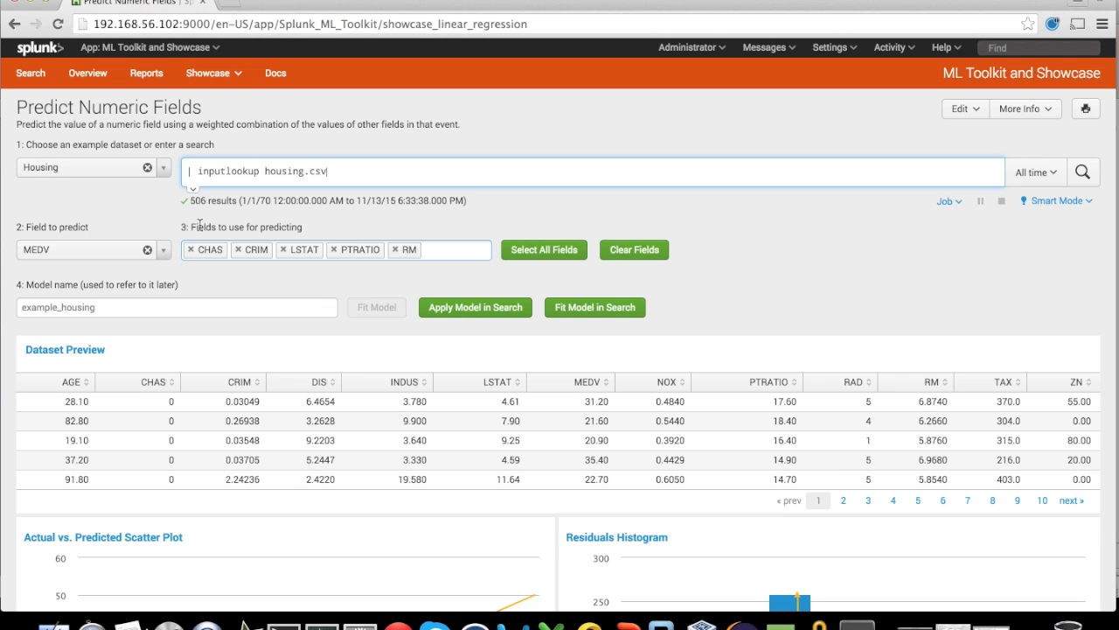
{"action": "mouse_move", "coordinate": [279, 225]}
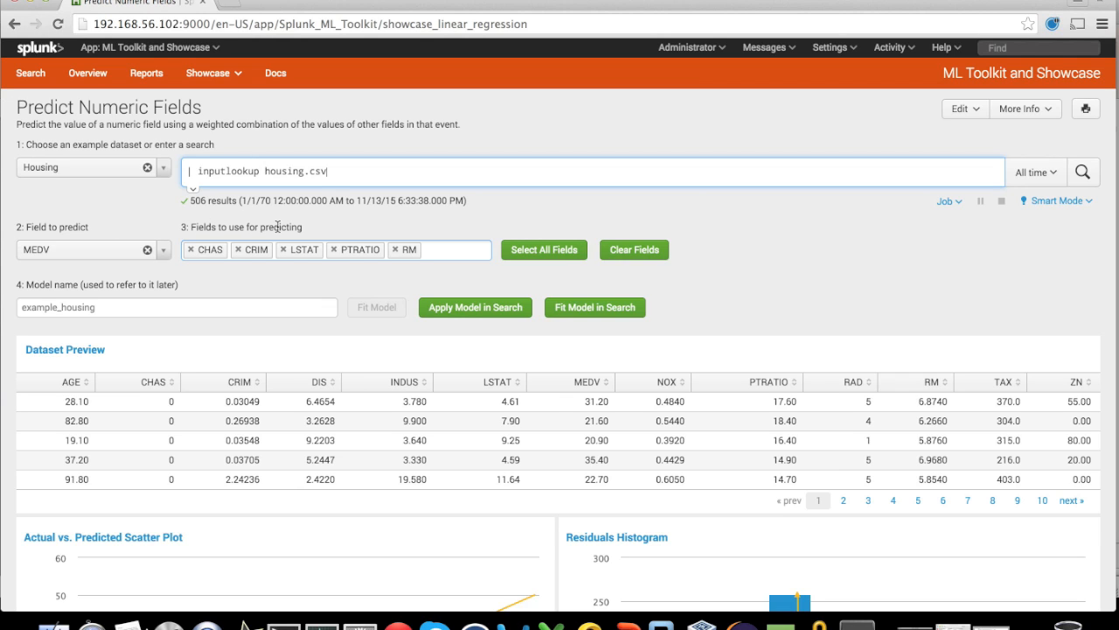
{"action": "mouse_move", "coordinate": [353, 274]}
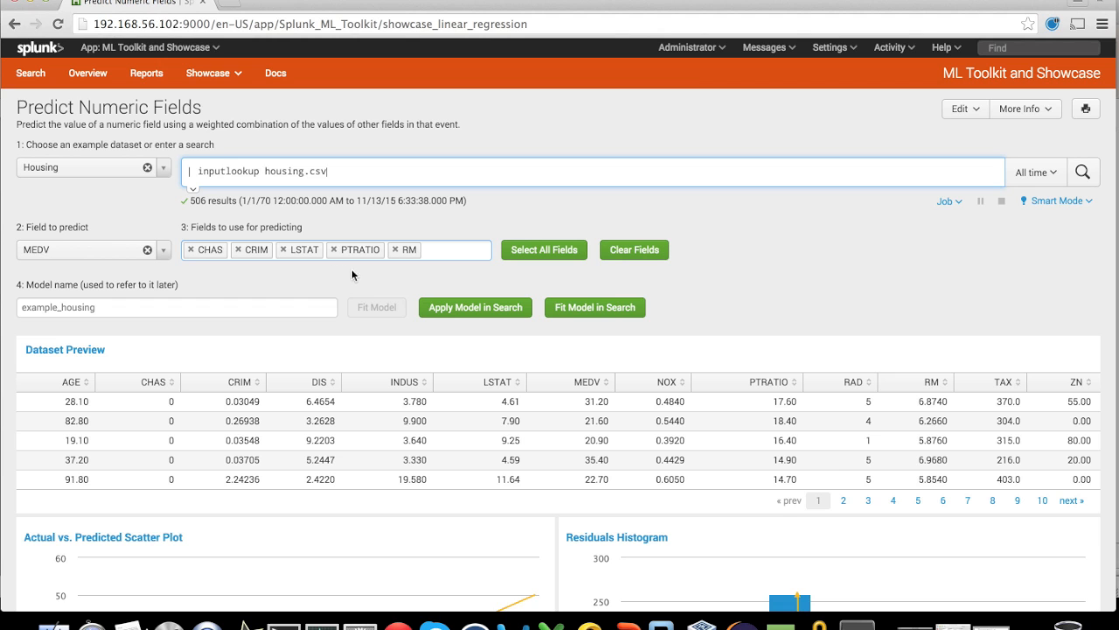
{"action": "mouse_move", "coordinate": [724, 307]}
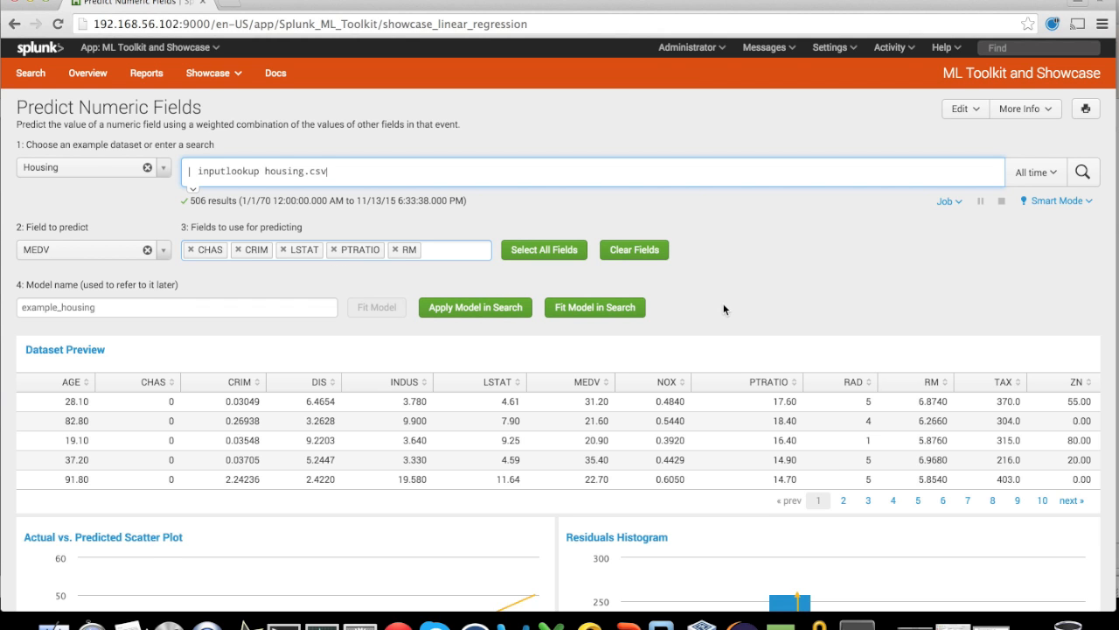
{"action": "scroll", "scroll_direction": "down", "scroll_amount": 3}
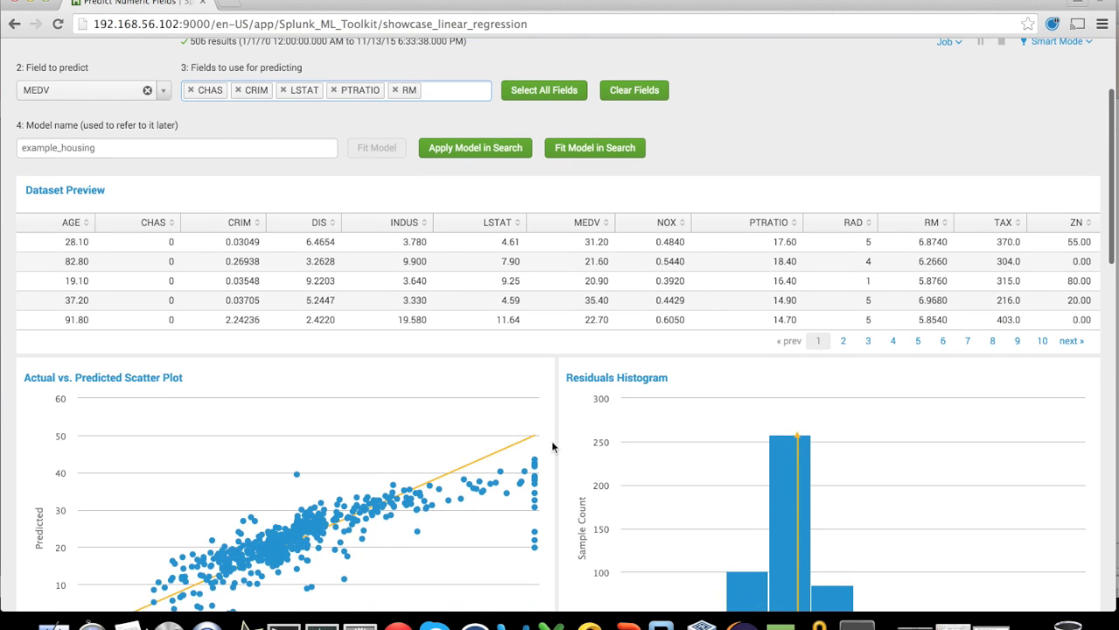
{"action": "scroll", "scroll_direction": "down", "scroll_amount": 3}
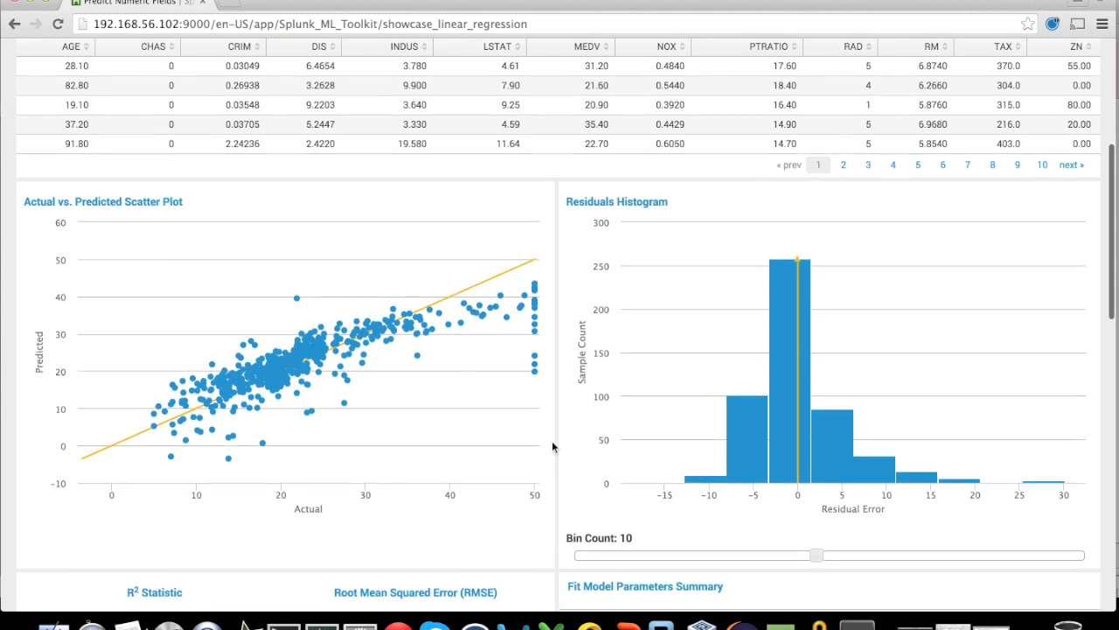
{"action": "scroll", "scroll_direction": "down", "scroll_amount": 3}
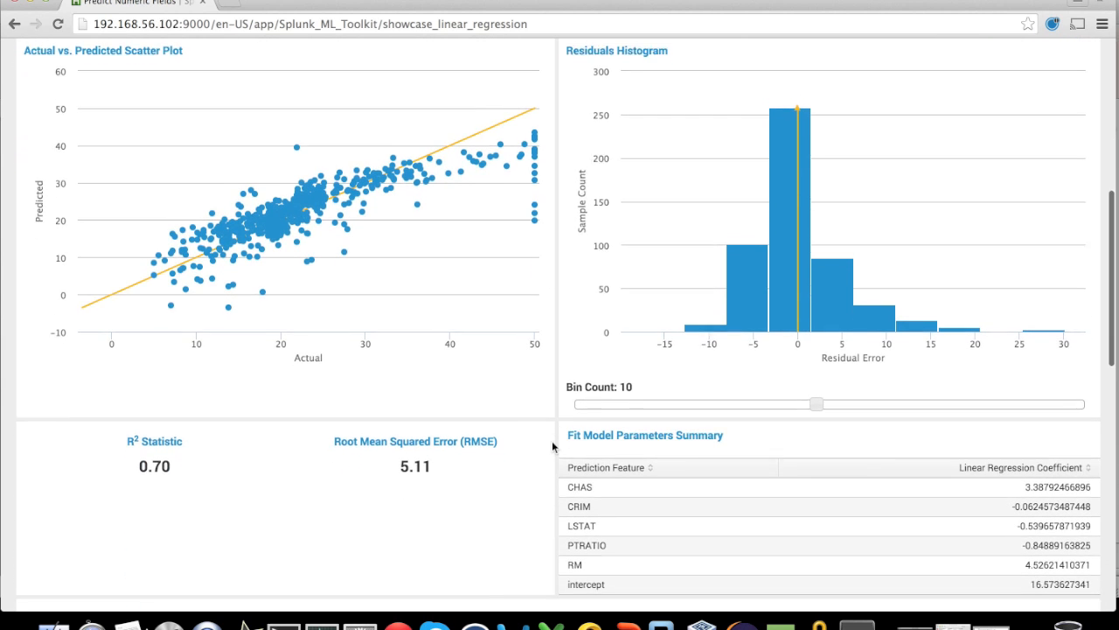
{"action": "scroll", "scroll_direction": "down", "scroll_amount": 3}
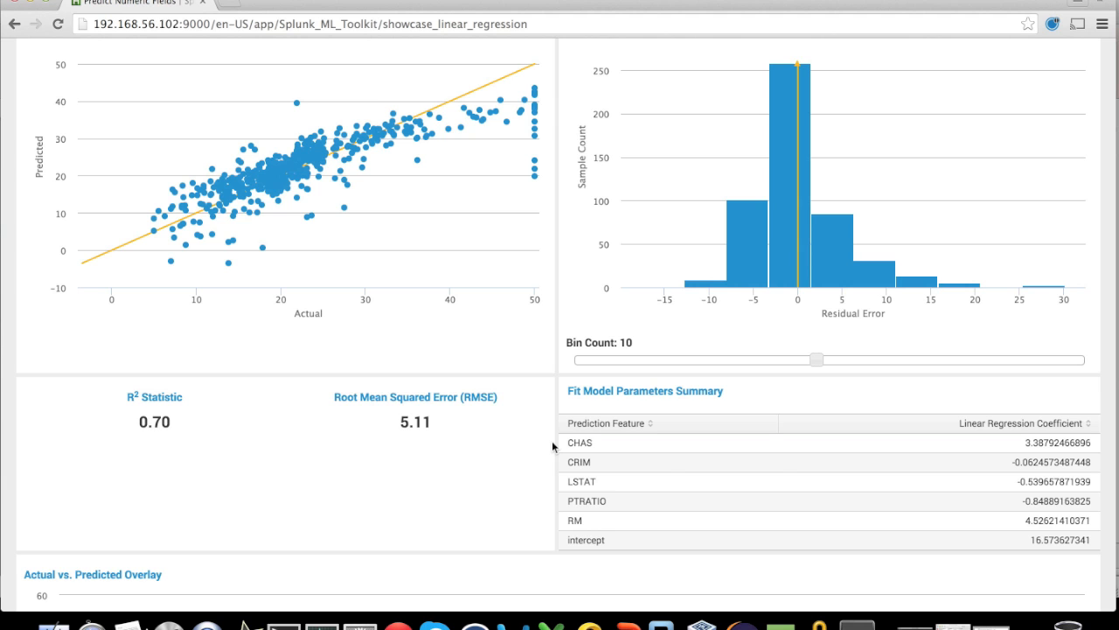
{"action": "scroll", "scroll_direction": "up", "scroll_amount": 3}
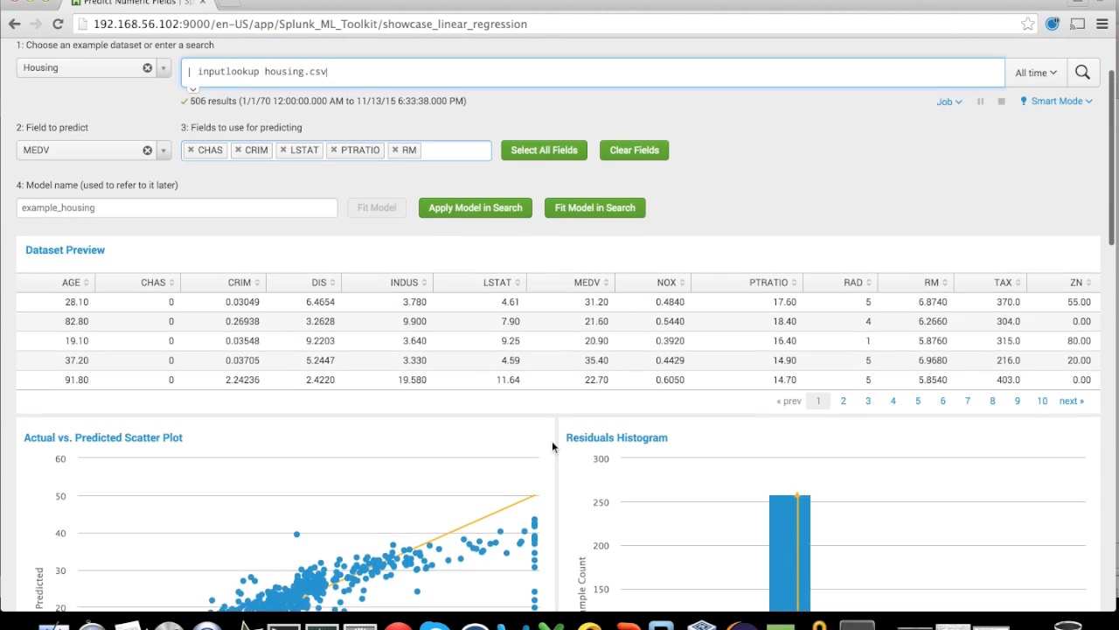
{"action": "scroll", "scroll_direction": "up", "scroll_amount": 3}
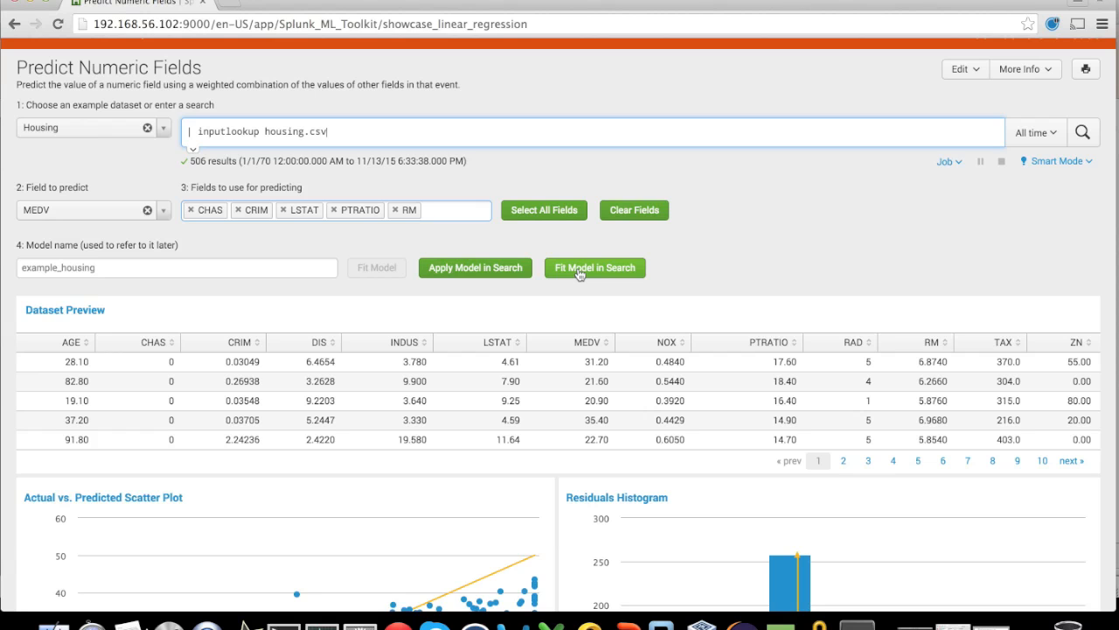
Run Fit Model in Search, highlighting fit and LinearRegression, with the cursor at the query's end.
{"action": "left_click", "coordinate": [594, 267]}
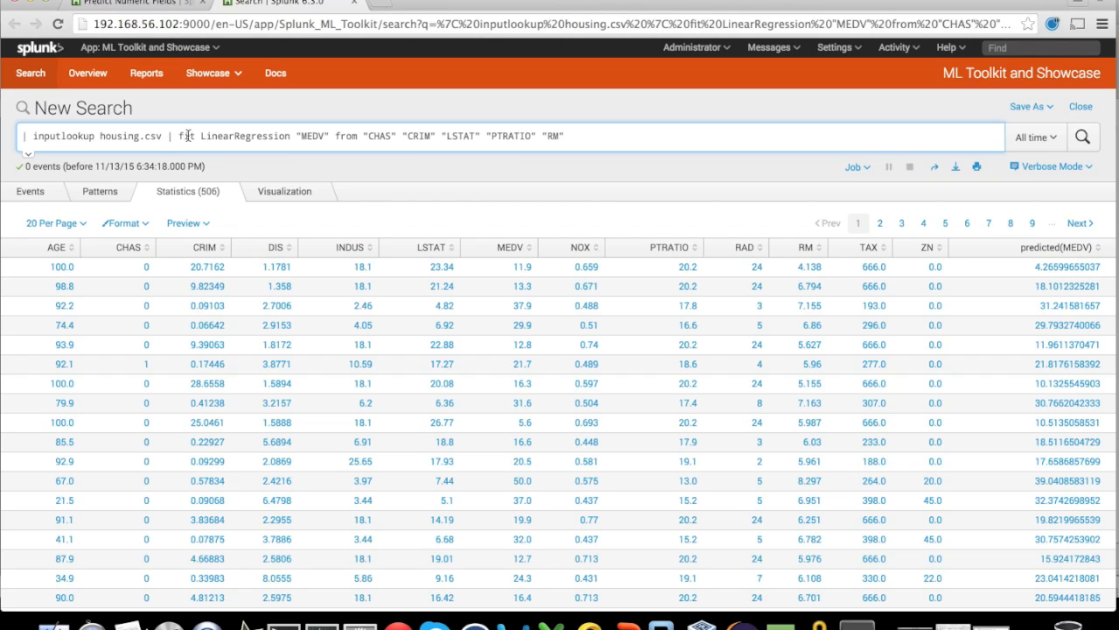
{"action": "double_click", "coordinate": [185, 137]}
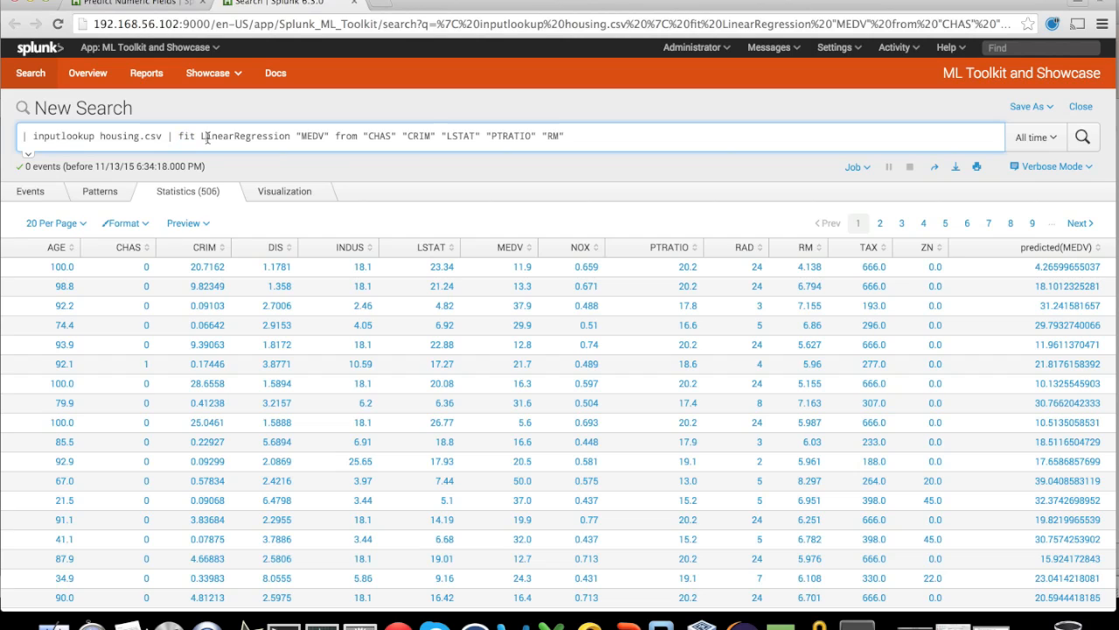
{"action": "double_click", "coordinate": [247, 136]}
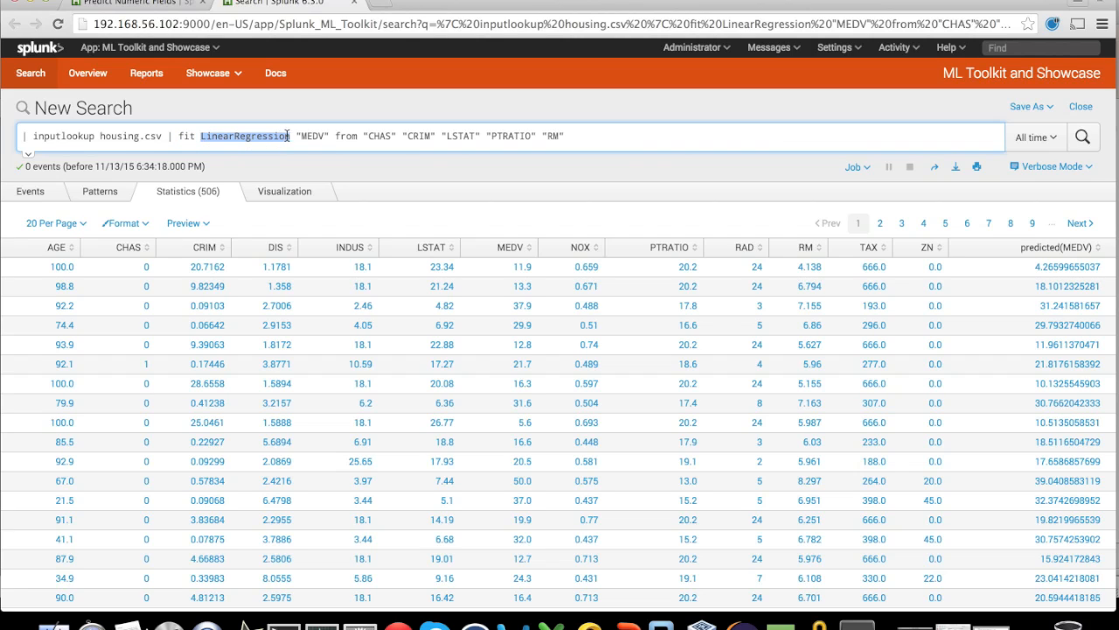
{"action": "left_click", "coordinate": [315, 137]}
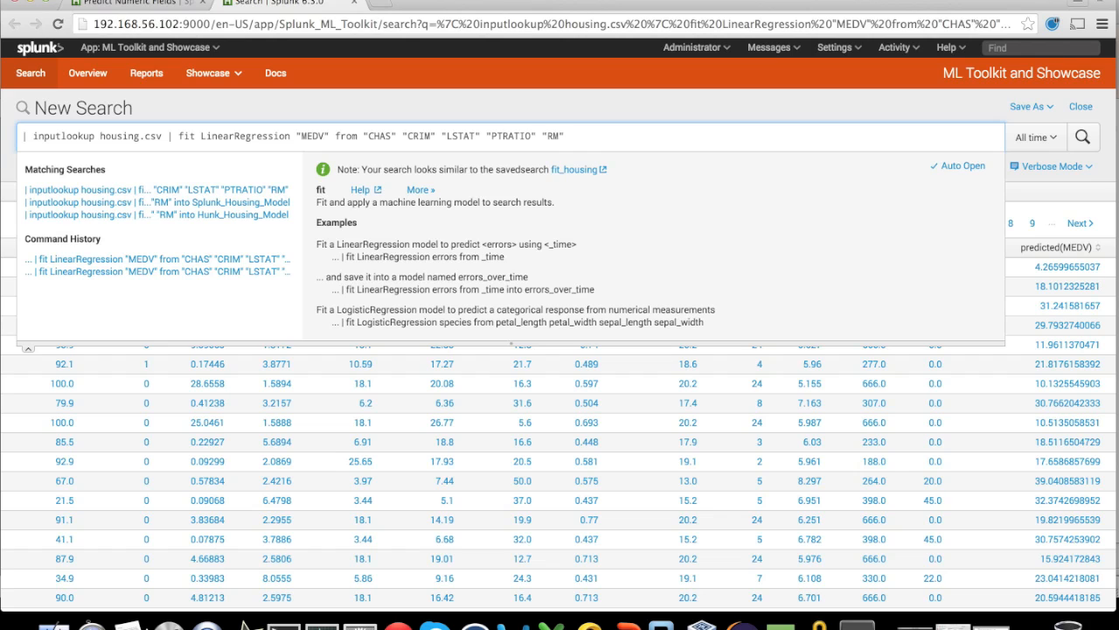
Append 'into' to the fit LinearRegression search to save the housing model.
{"action": "type", "text": "into"}
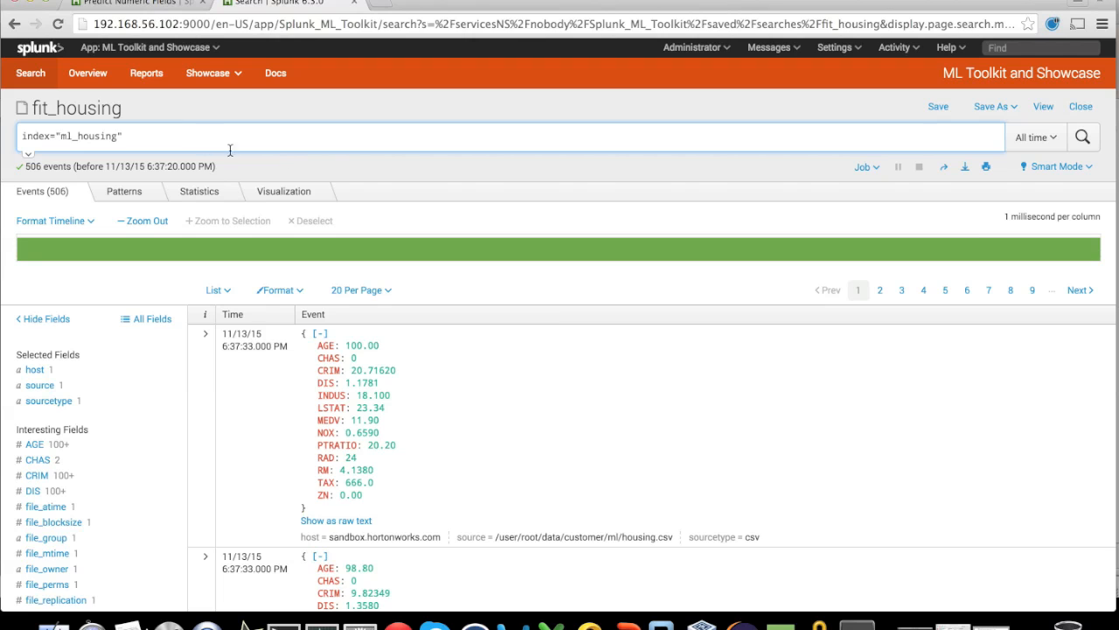
{"action": "mouse_move", "coordinate": [341, 173]}
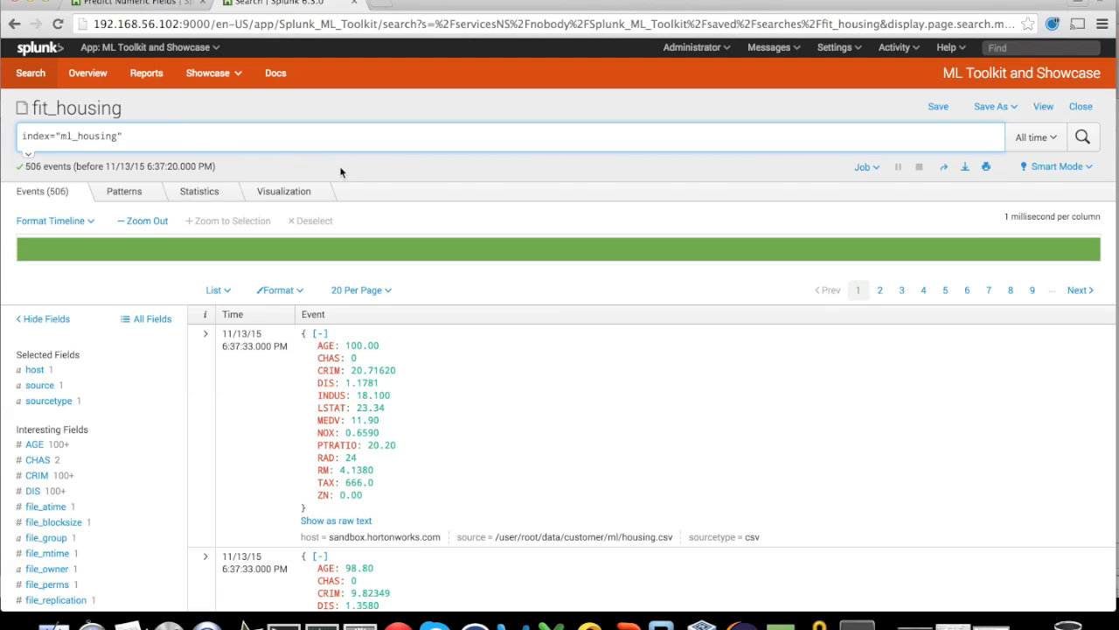
{"action": "mouse_move", "coordinate": [275, 163]}
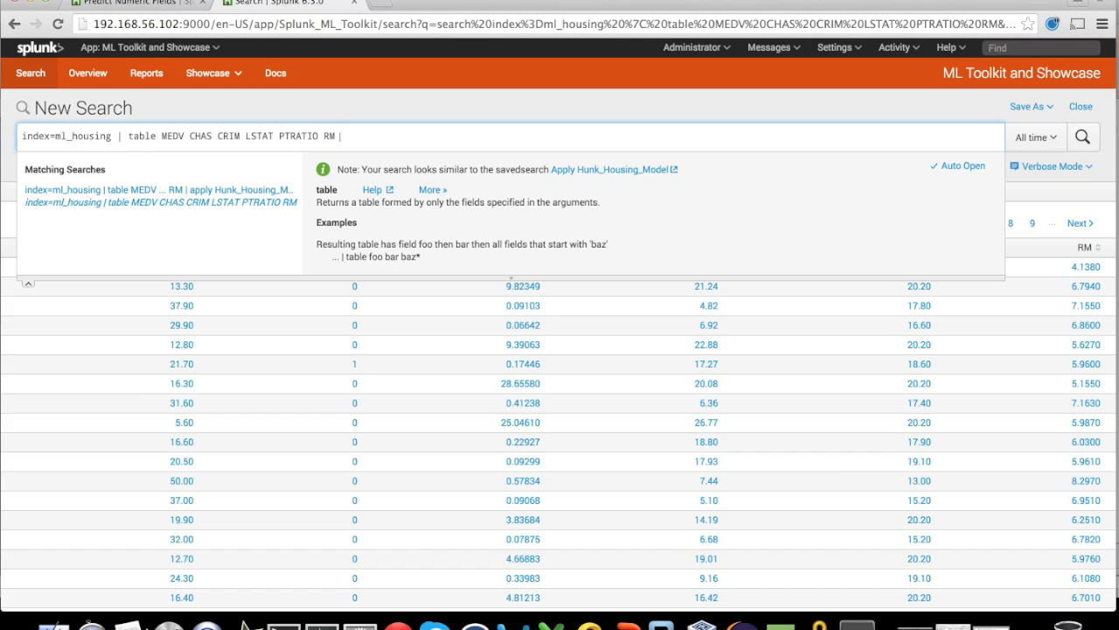
Append '| apply Hunk_Housing_Model', chart the predicted MEDV results, and return to Overview.
{"action": "type", "text": "|"}
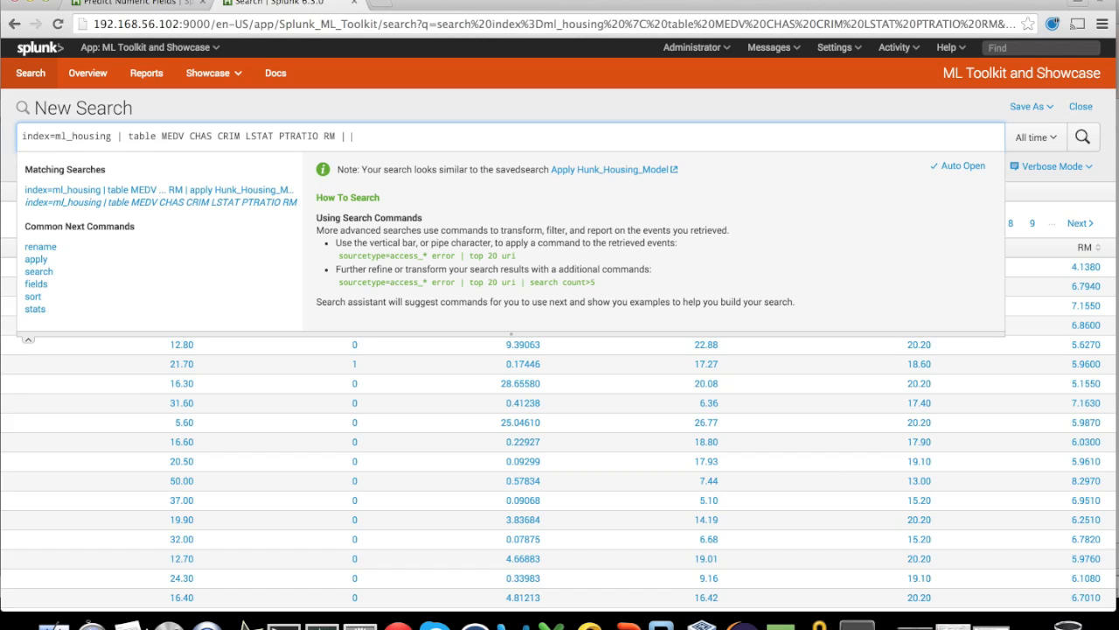
{"action": "type", "text": "apply Hunk_Housing_Model"}
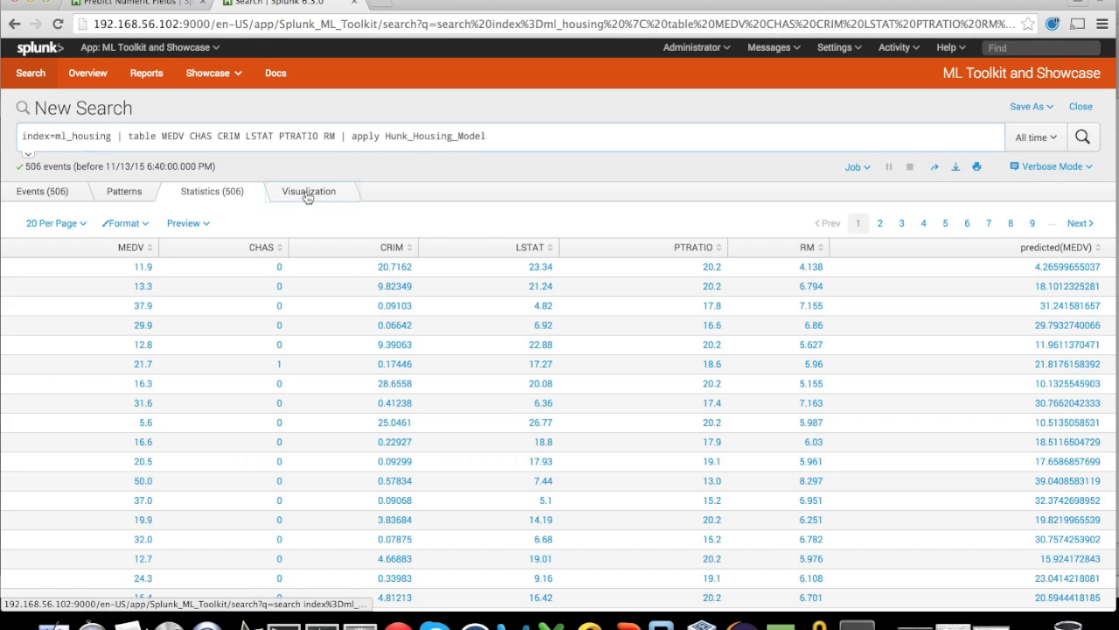
{"action": "left_click", "coordinate": [308, 191]}
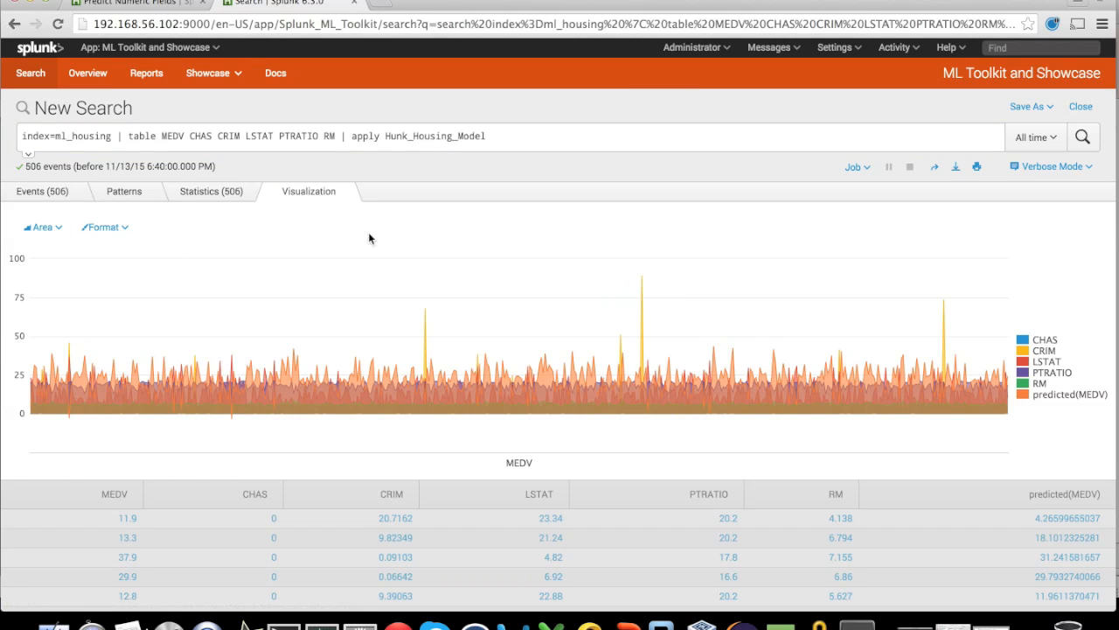
{"action": "mouse_move", "coordinate": [475, 250]}
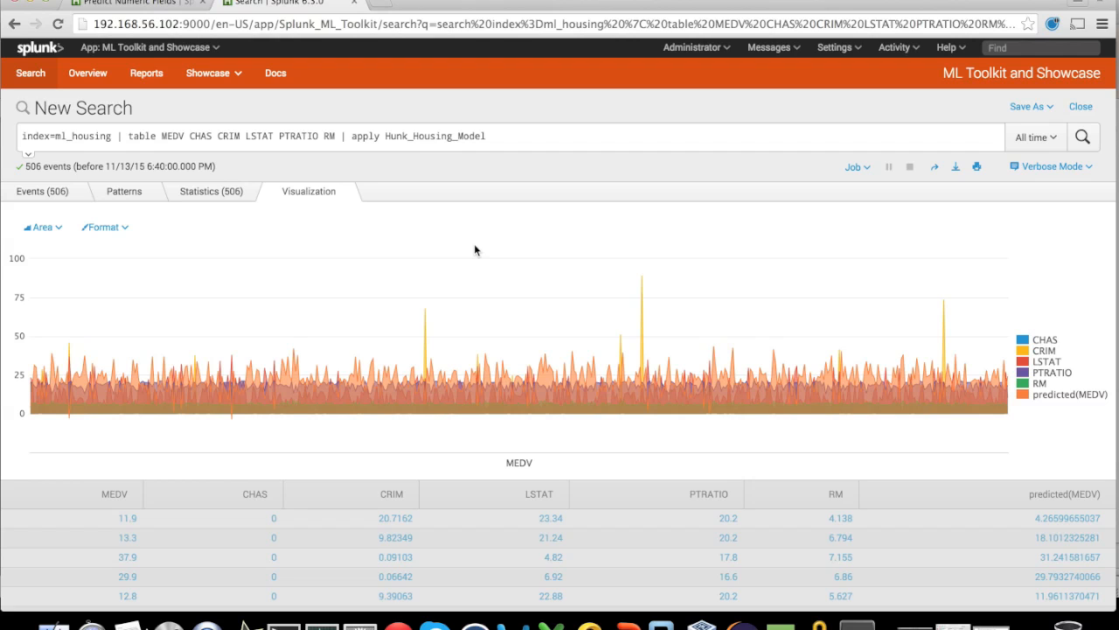
{"action": "left_click", "coordinate": [87, 73]}
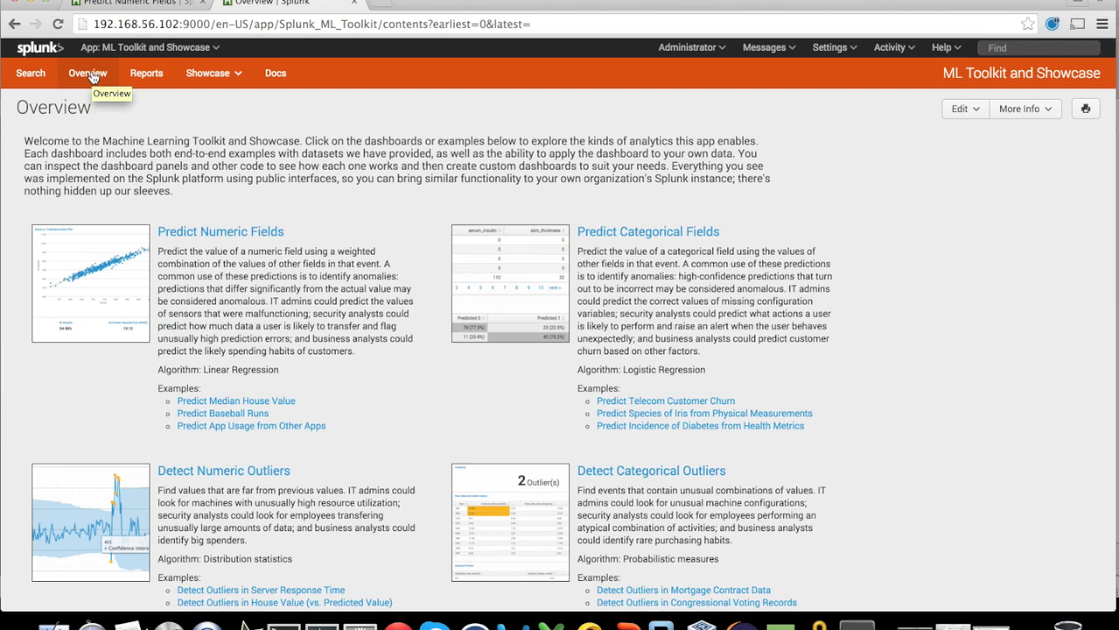
{"action": "mouse_move", "coordinate": [857, 315]}
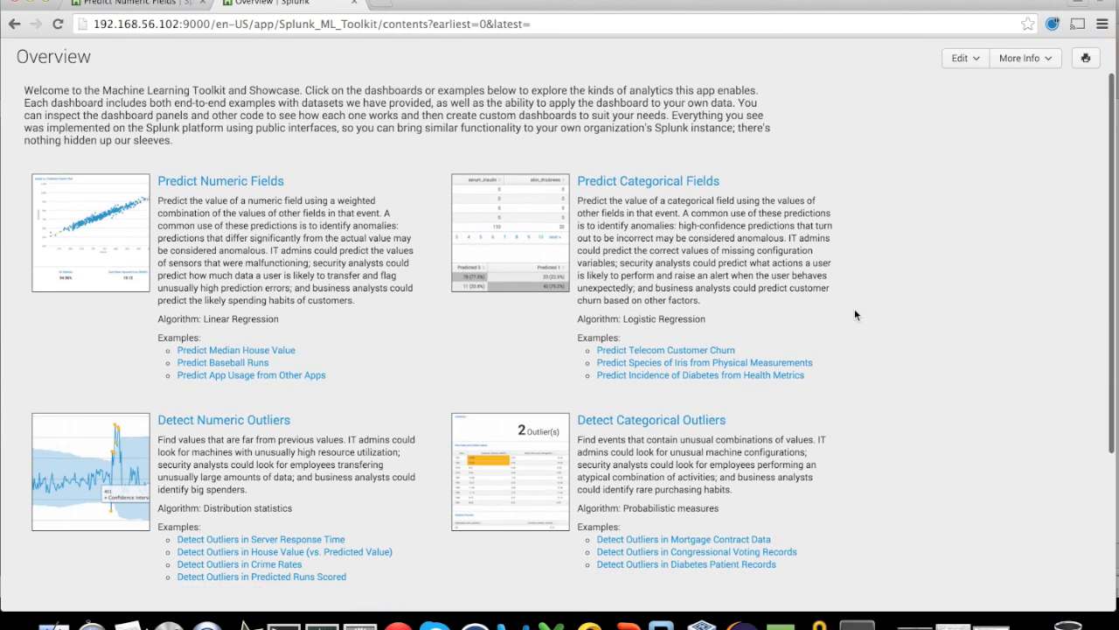
{"action": "scroll", "scroll_direction": "down", "scroll_amount": 3}
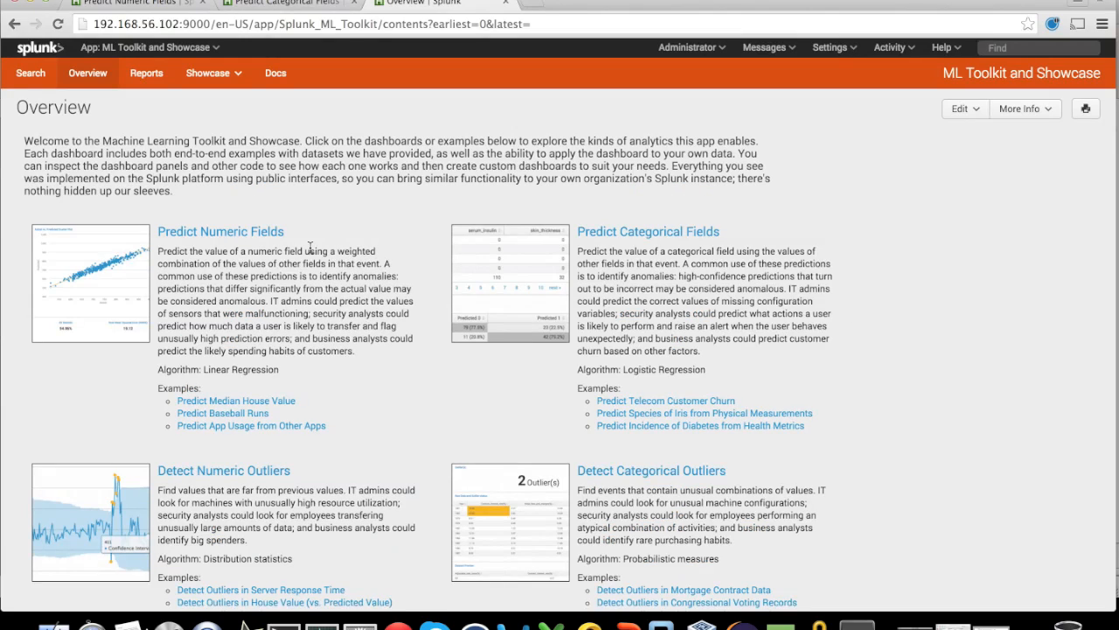
{"action": "scroll", "scroll_direction": "down", "scroll_amount": 3}
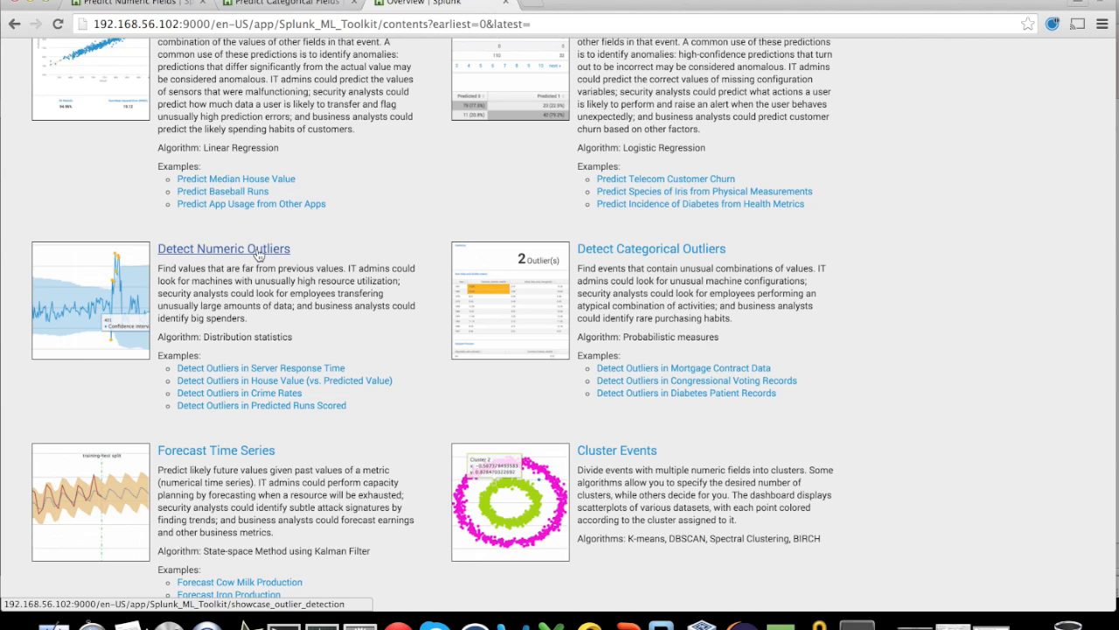
{"action": "left_click", "coordinate": [224, 248]}
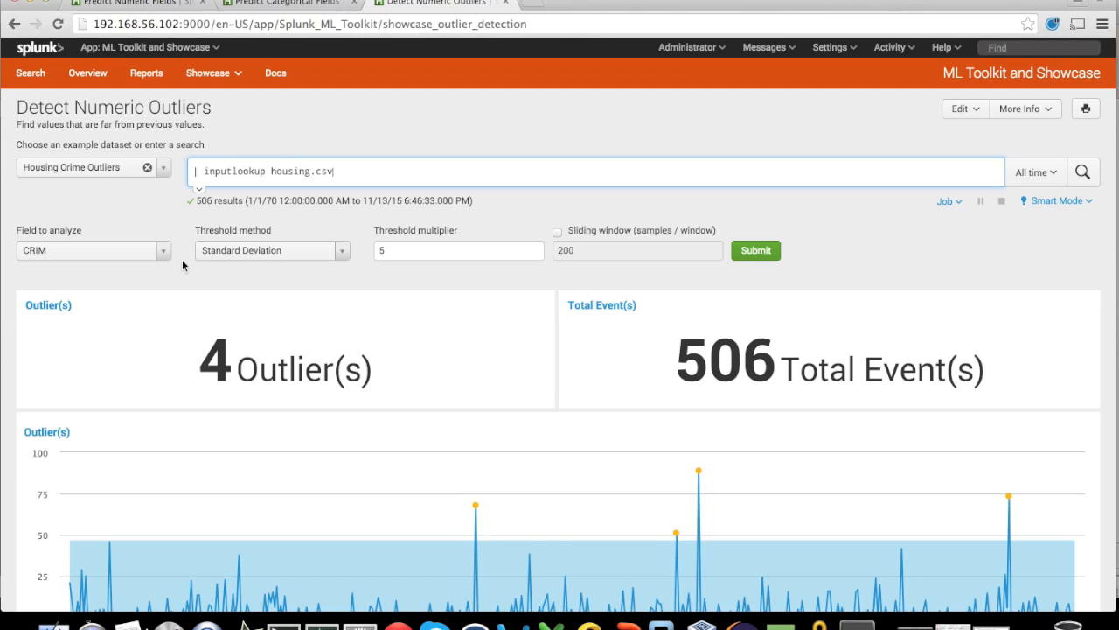
{"action": "mouse_move", "coordinate": [184, 273]}
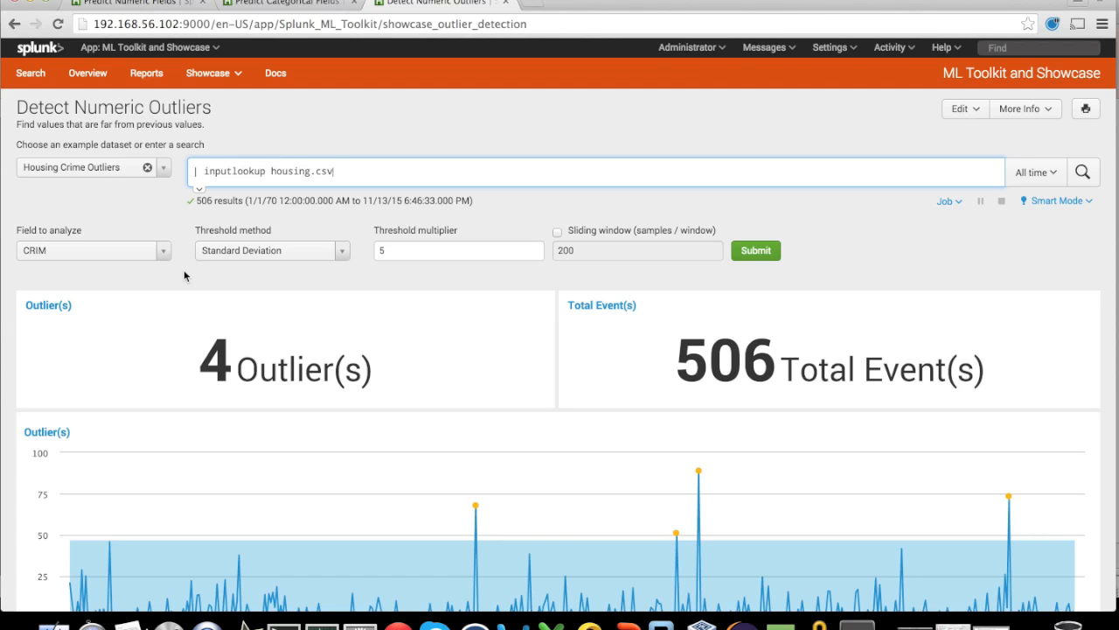
Scroll down past the CRIM outlier chart with its 4 flagged spikes.
{"action": "scroll", "scroll_direction": "down", "scroll_amount": 3}
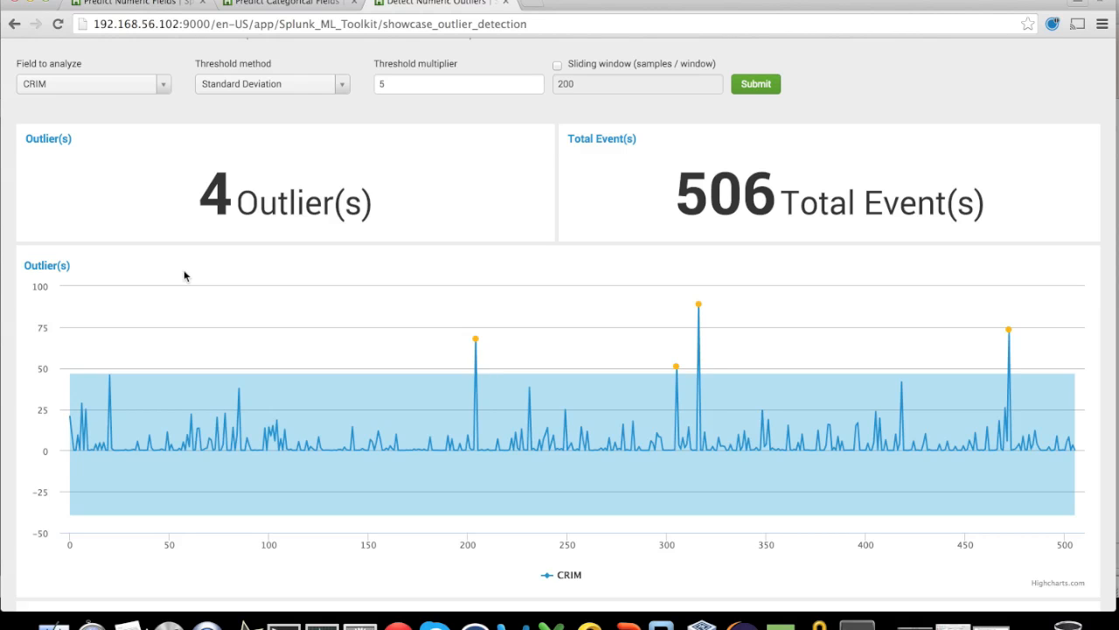
{"action": "scroll", "scroll_direction": "down", "scroll_amount": 3}
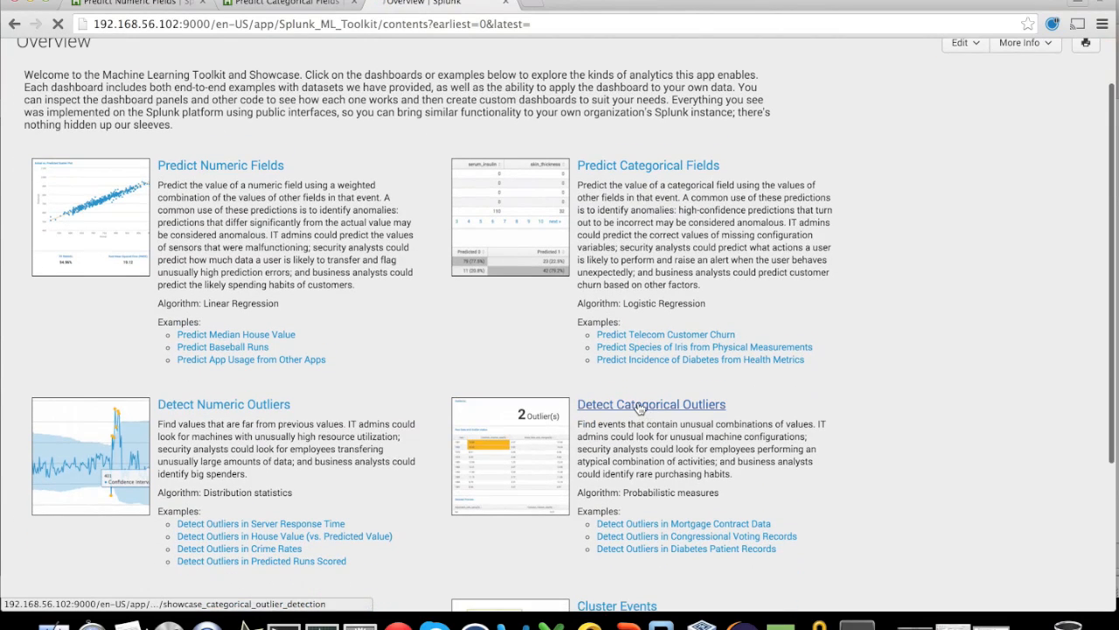
{"action": "left_click", "coordinate": [651, 404]}
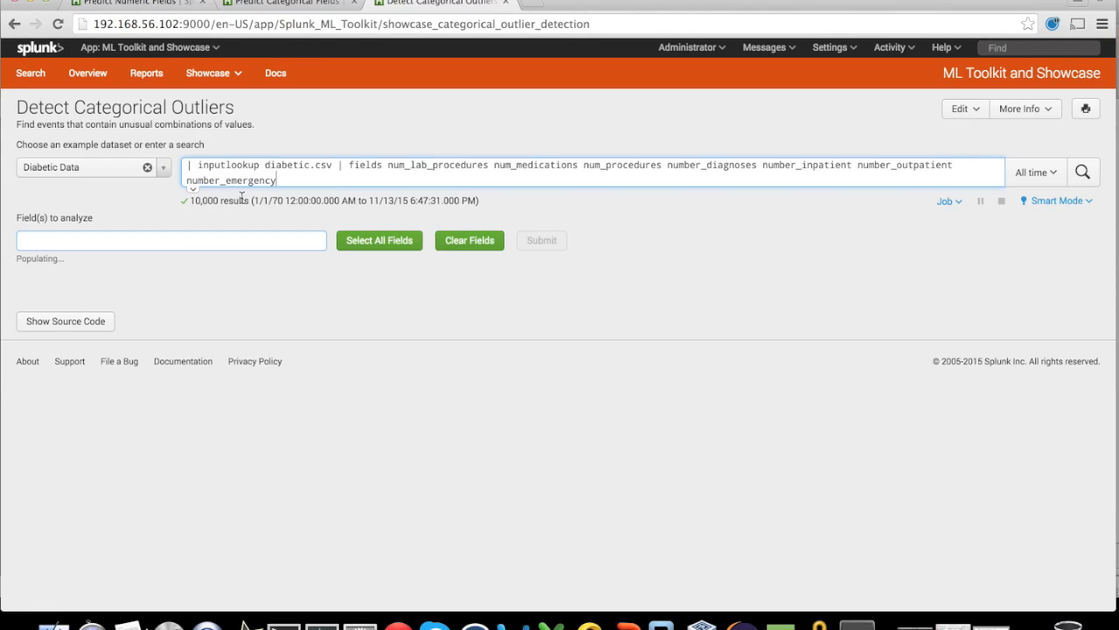
{"action": "left_click", "coordinate": [542, 255]}
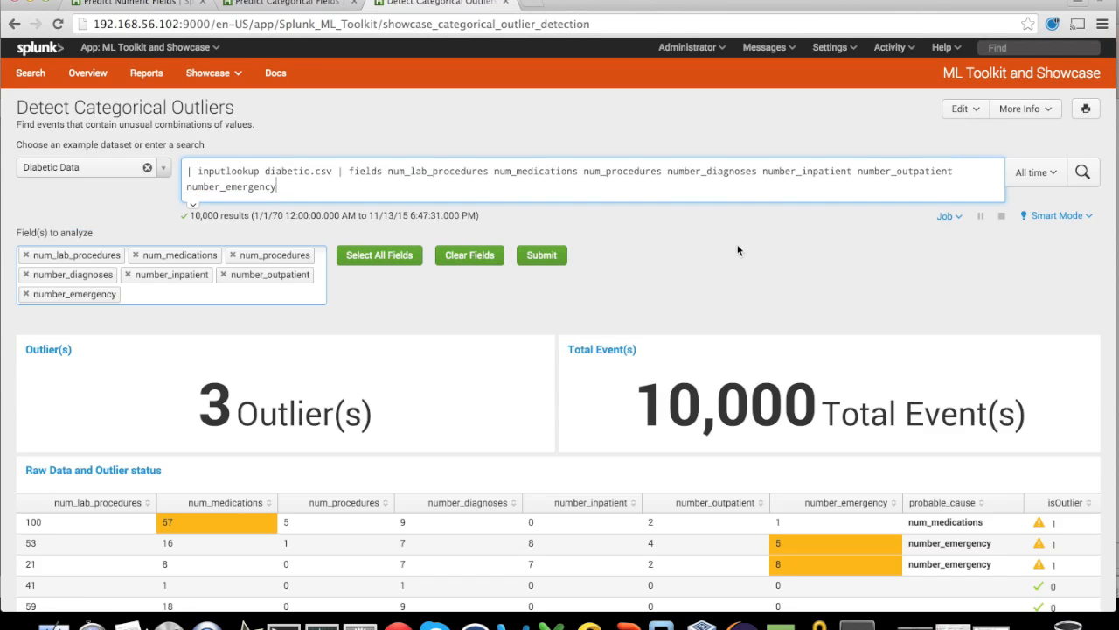
{"action": "scroll", "scroll_direction": "down", "scroll_amount": 3}
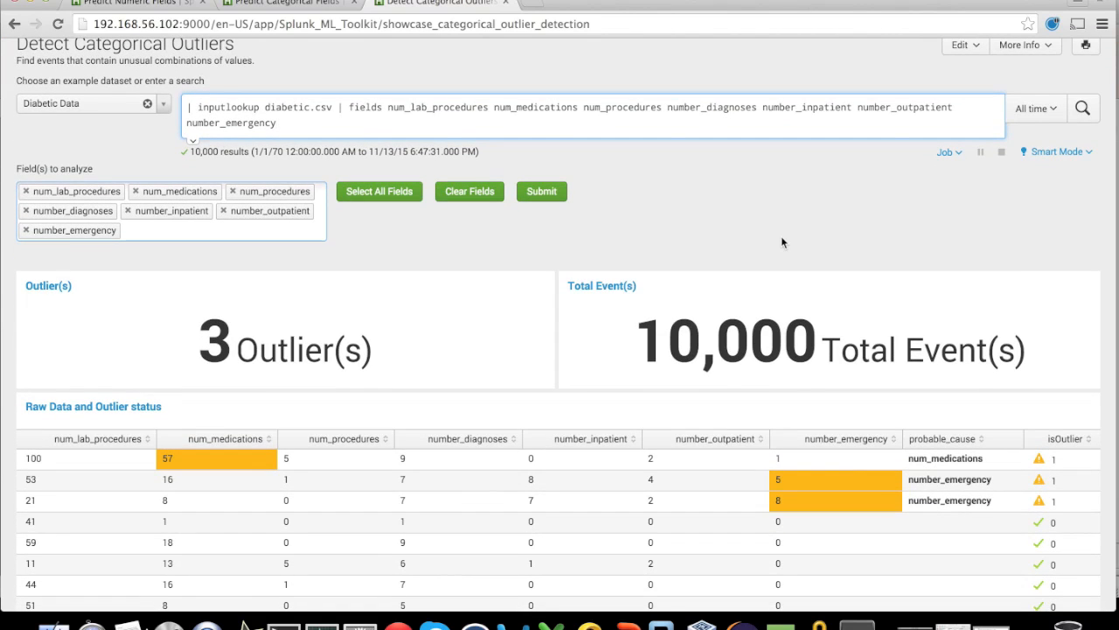
{"action": "scroll", "scroll_direction": "down", "scroll_amount": 3}
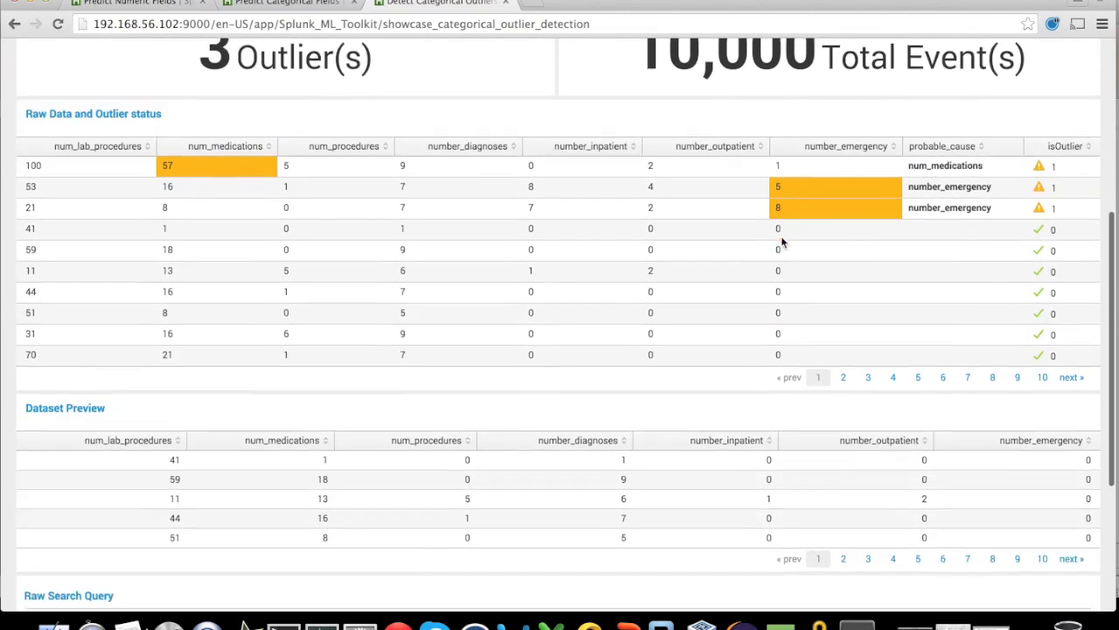
{"action": "scroll", "scroll_direction": "down", "scroll_amount": 3}
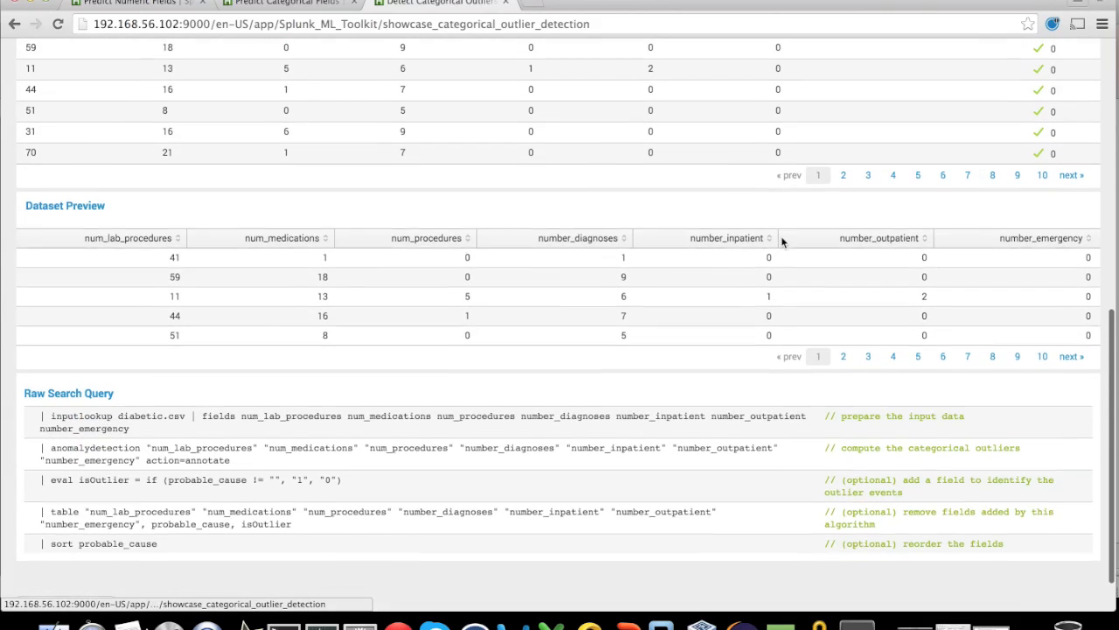
{"action": "scroll", "scroll_direction": "down", "scroll_amount": 3}
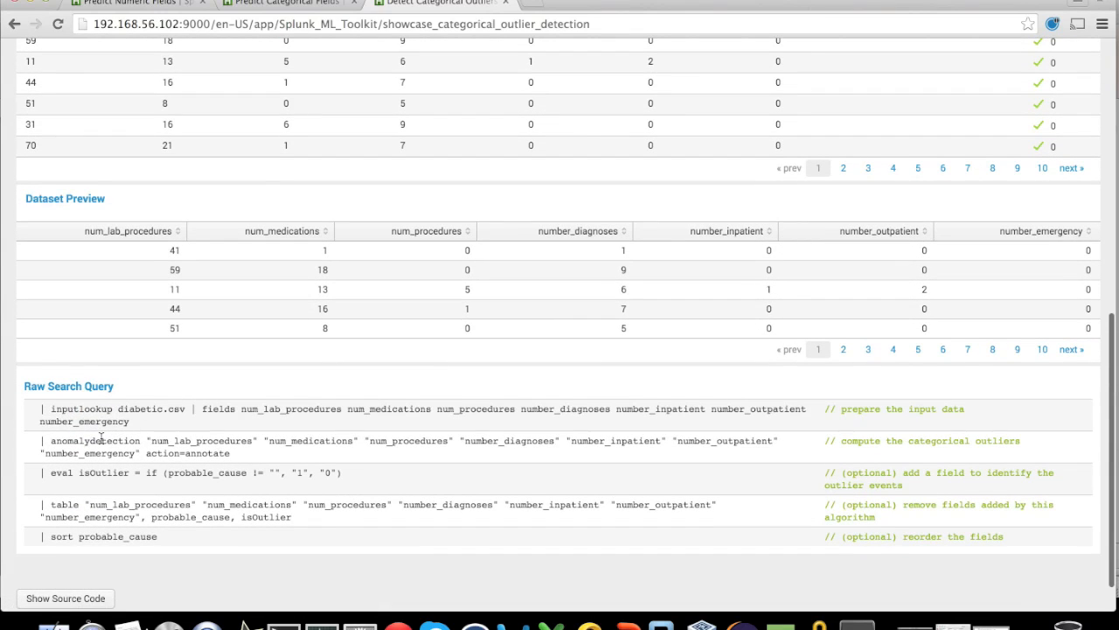
{"action": "double_click", "coordinate": [95, 441]}
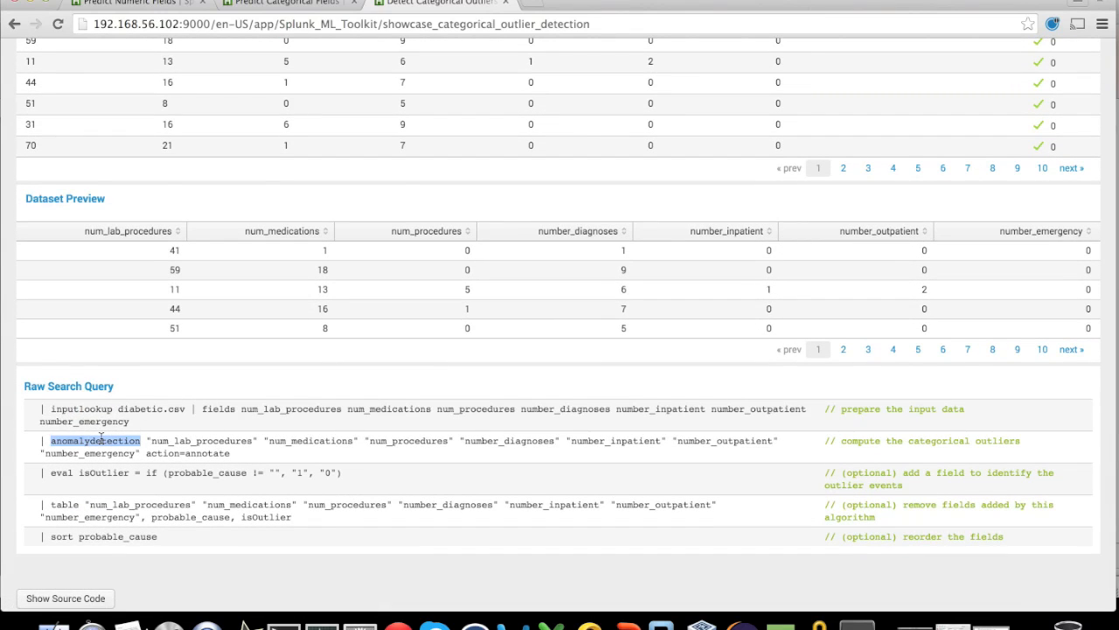
{"action": "scroll", "scroll_direction": "up", "scroll_amount": 3}
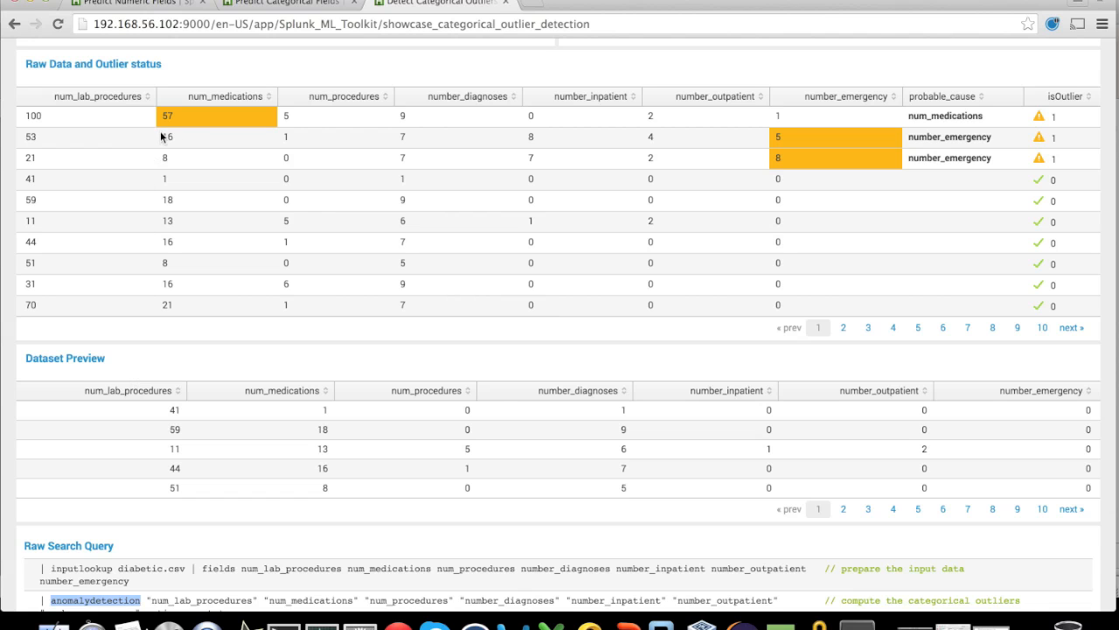
{"action": "mouse_move", "coordinate": [475, 168]}
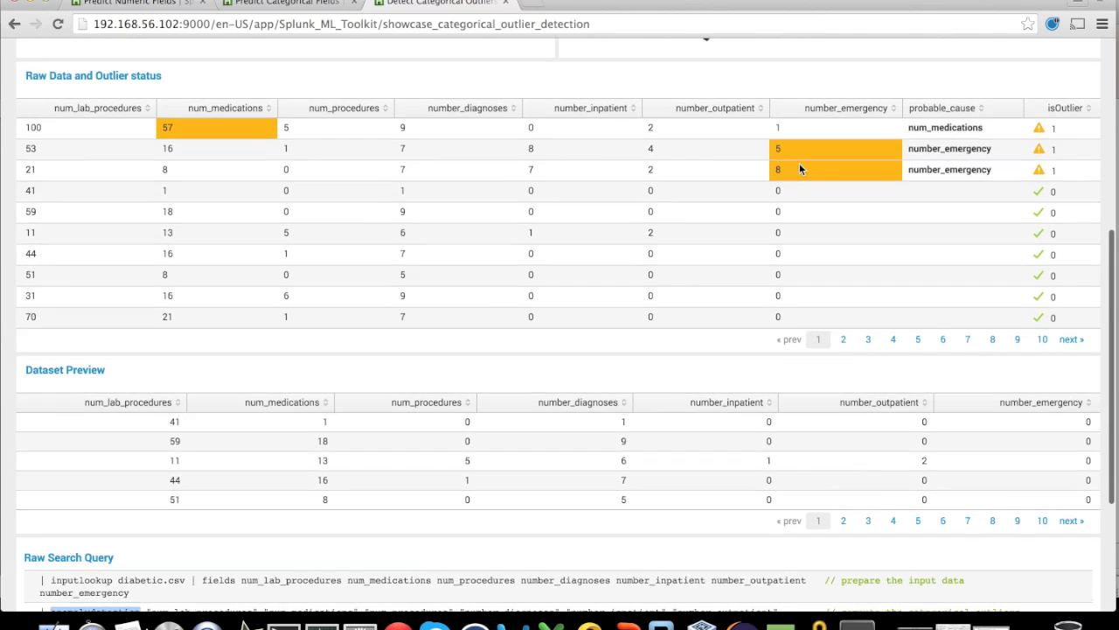
{"action": "scroll", "scroll_direction": "up", "scroll_amount": 3}
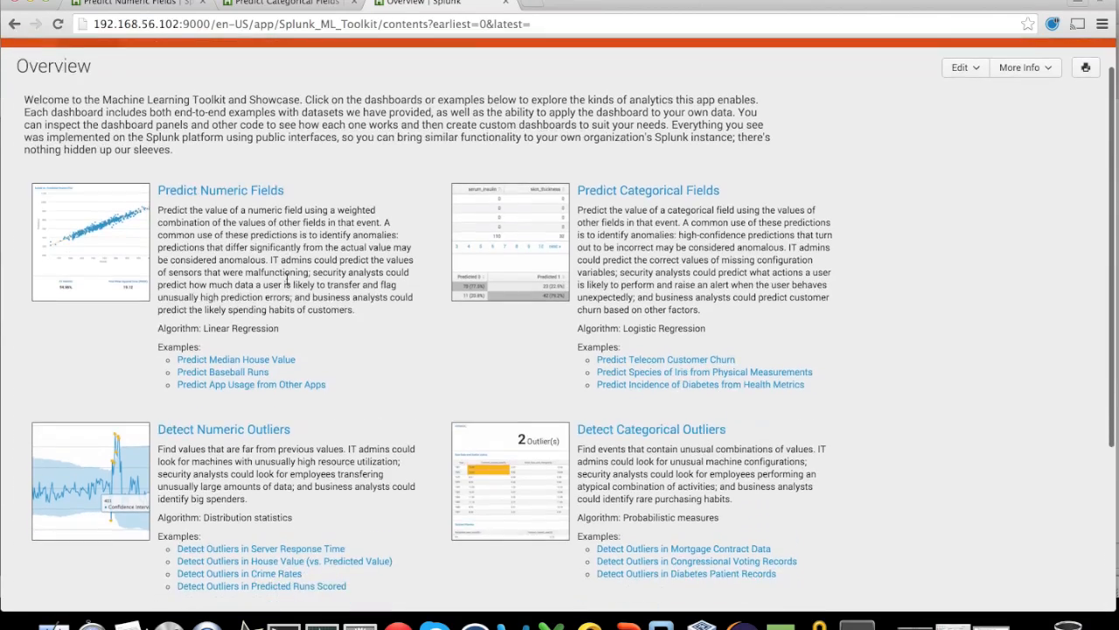
Open Forecast Time Series and choose one of its example datasets.
{"action": "scroll", "scroll_direction": "down", "scroll_amount": 3}
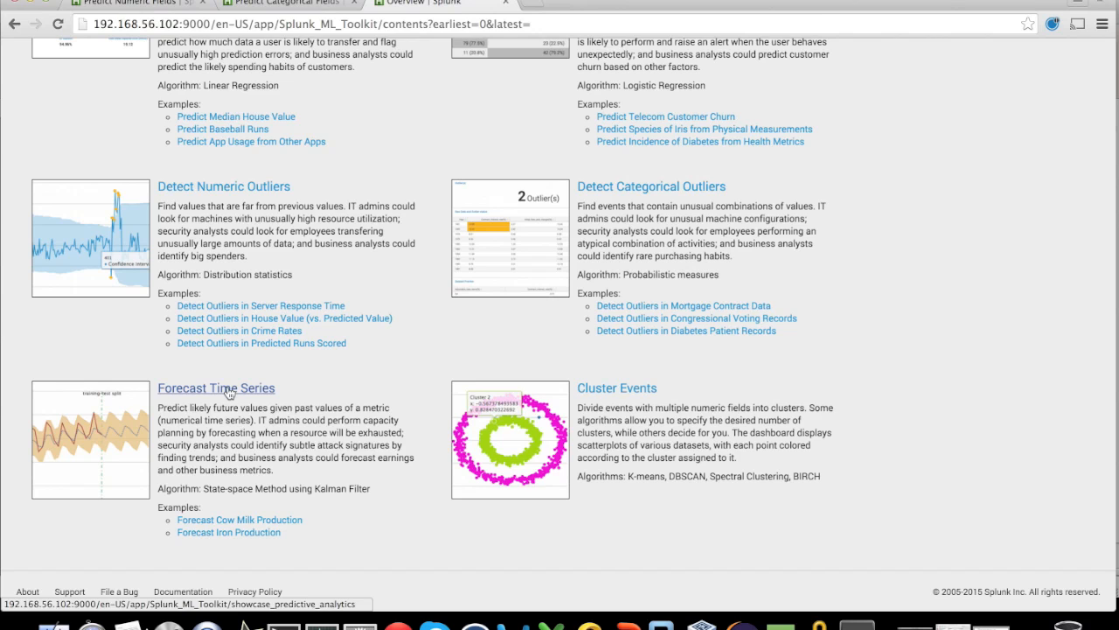
{"action": "left_click", "coordinate": [216, 388]}
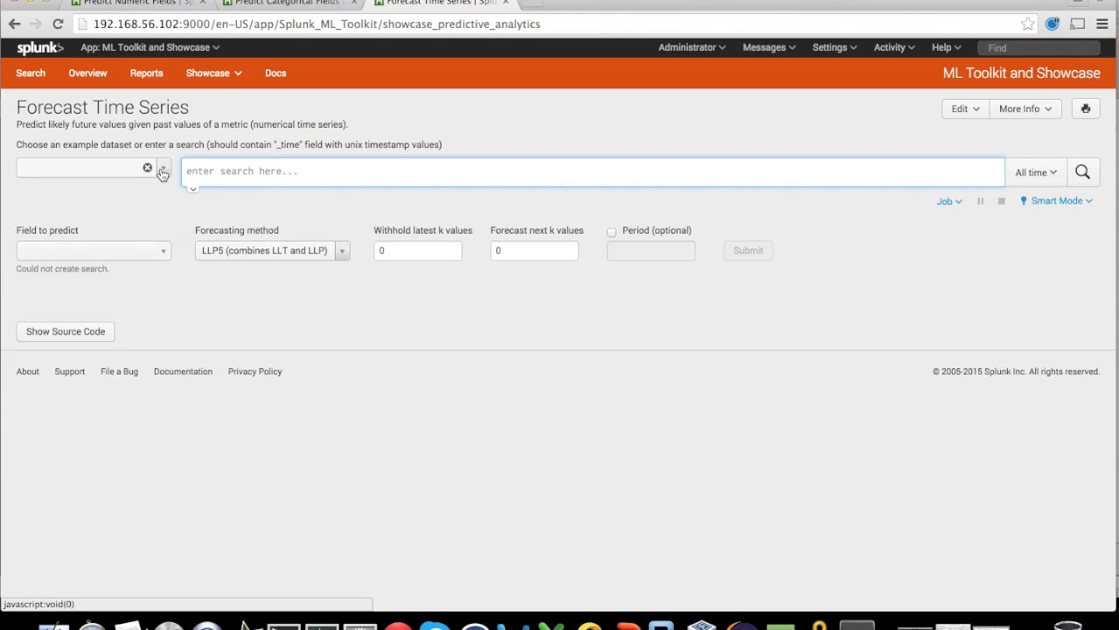
{"action": "left_click", "coordinate": [163, 172]}
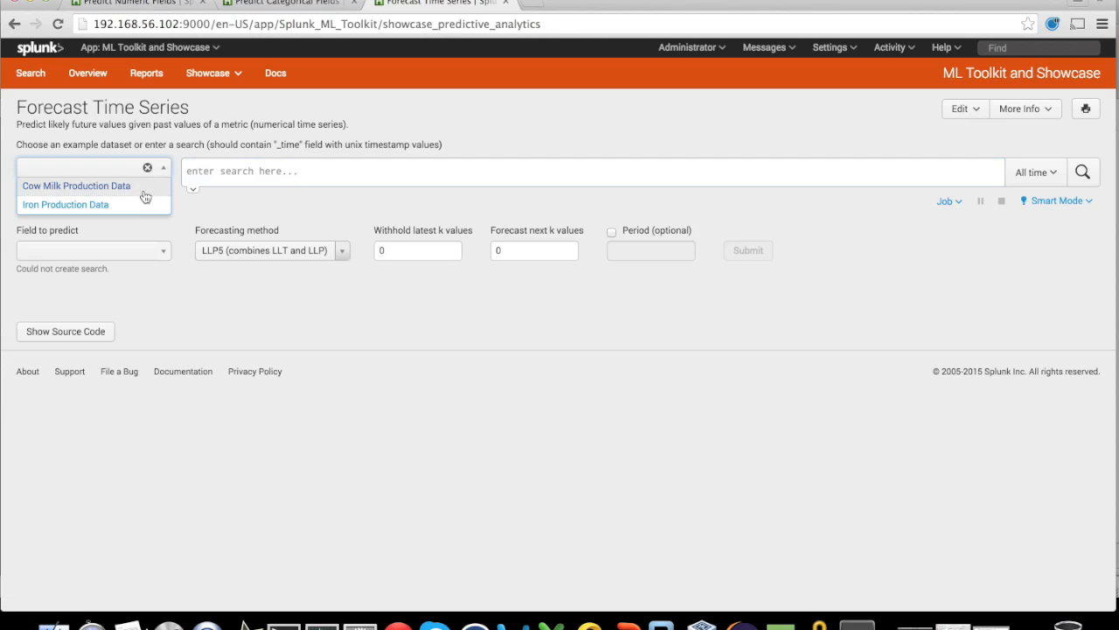
{"action": "left_click", "coordinate": [77, 186]}
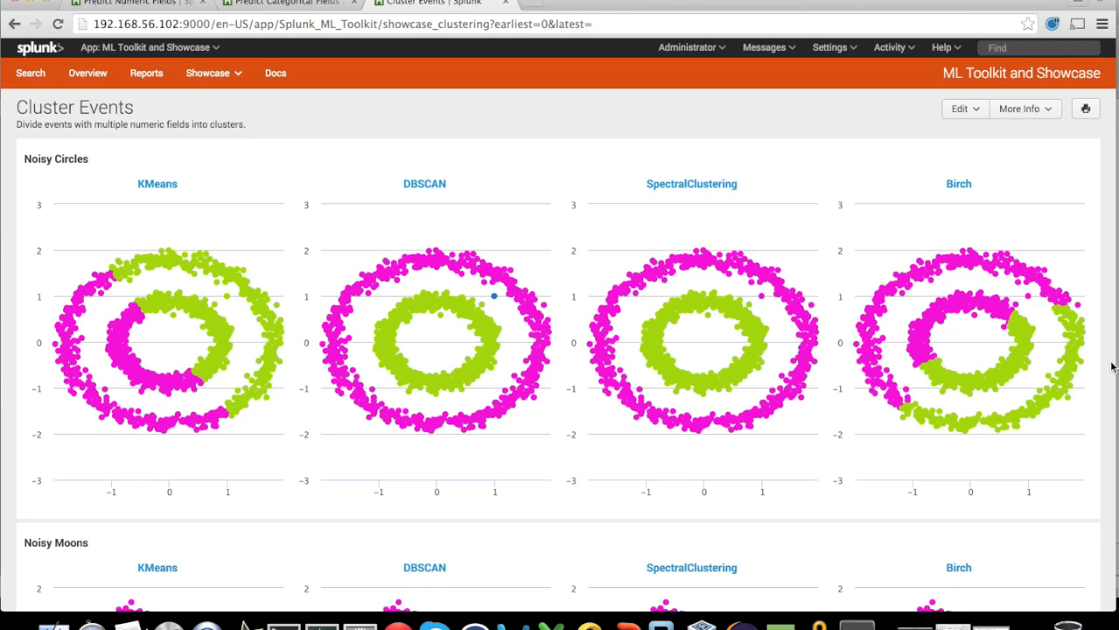
Scroll Cluster Events to Blobs and open the search behind its KMeans k=2 x y chart.
{"action": "scroll", "scroll_direction": "down", "scroll_amount": 3}
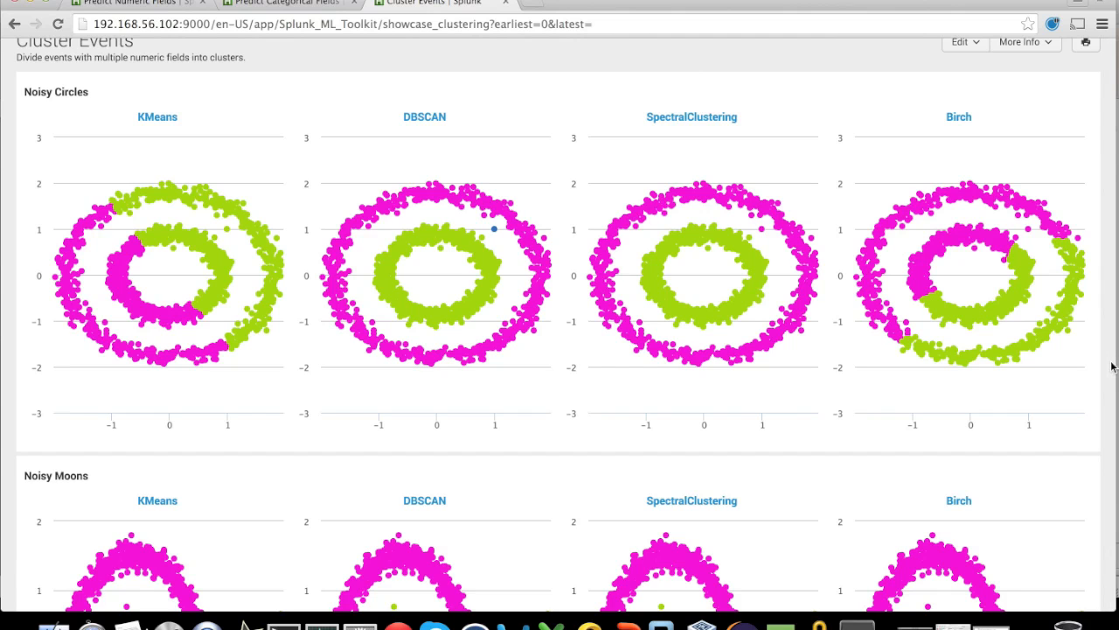
{"action": "scroll", "scroll_direction": "down", "scroll_amount": 3}
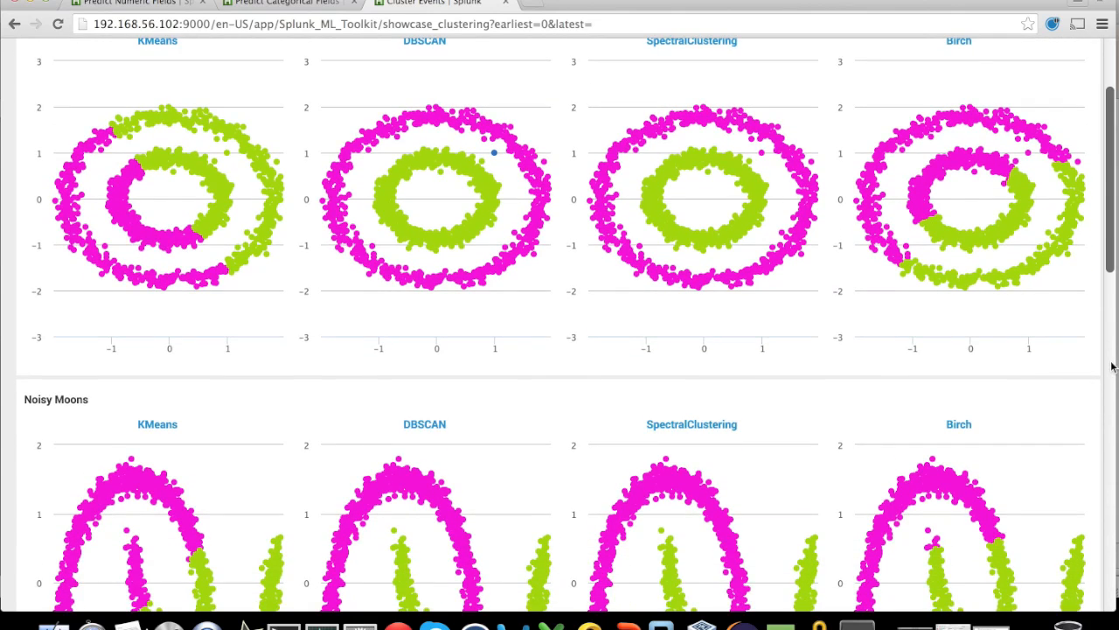
{"action": "scroll", "scroll_direction": "down", "scroll_amount": 3}
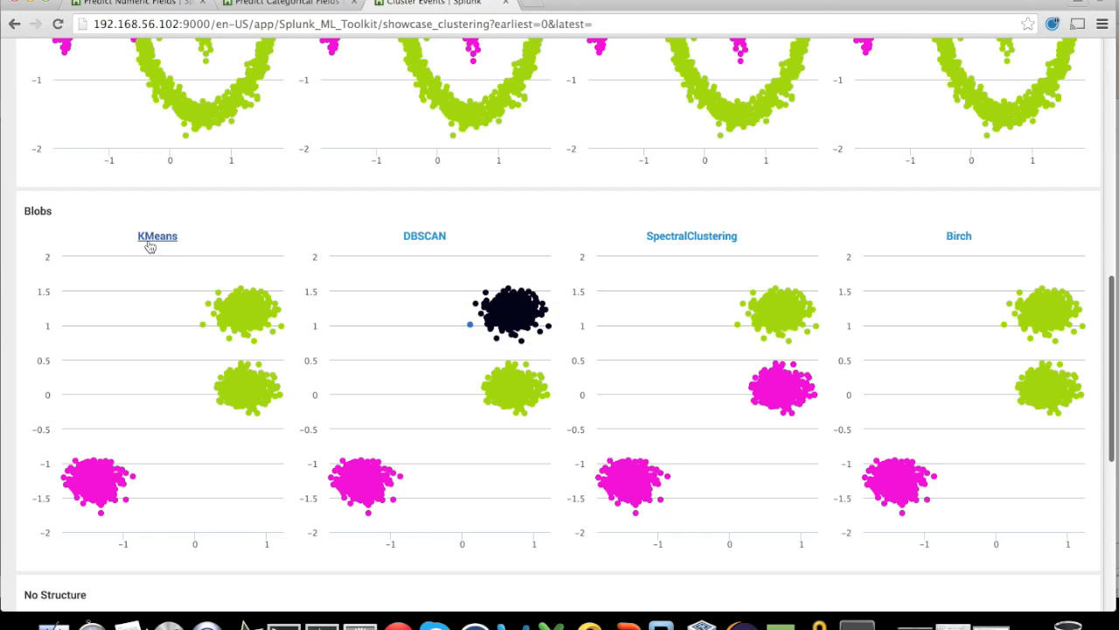
{"action": "mouse_move", "coordinate": [157, 236]}
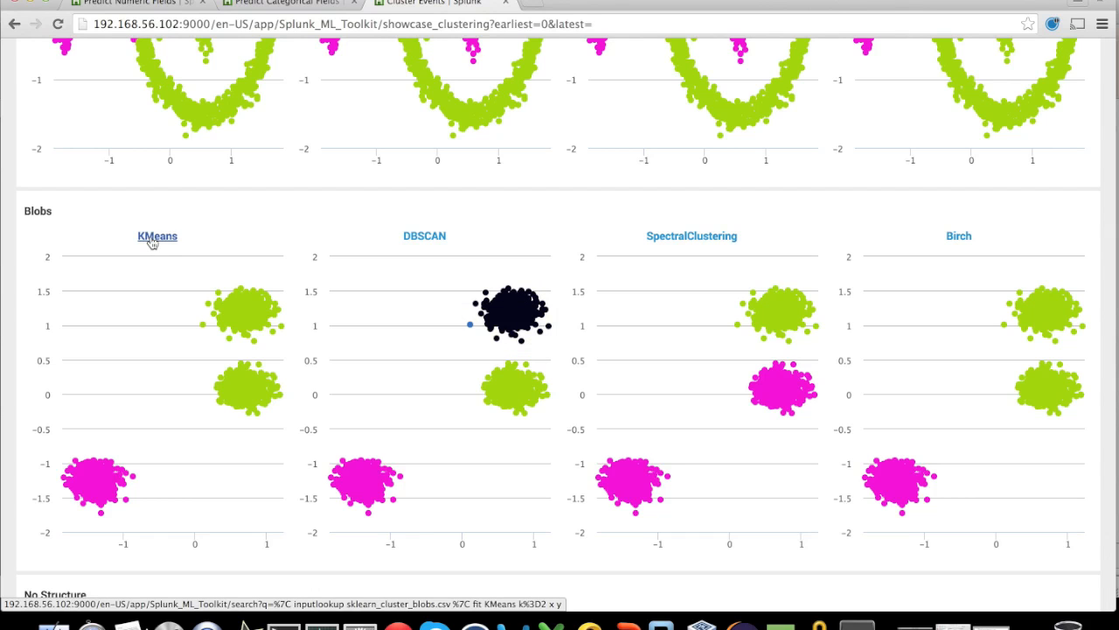
{"action": "left_click", "coordinate": [157, 234]}
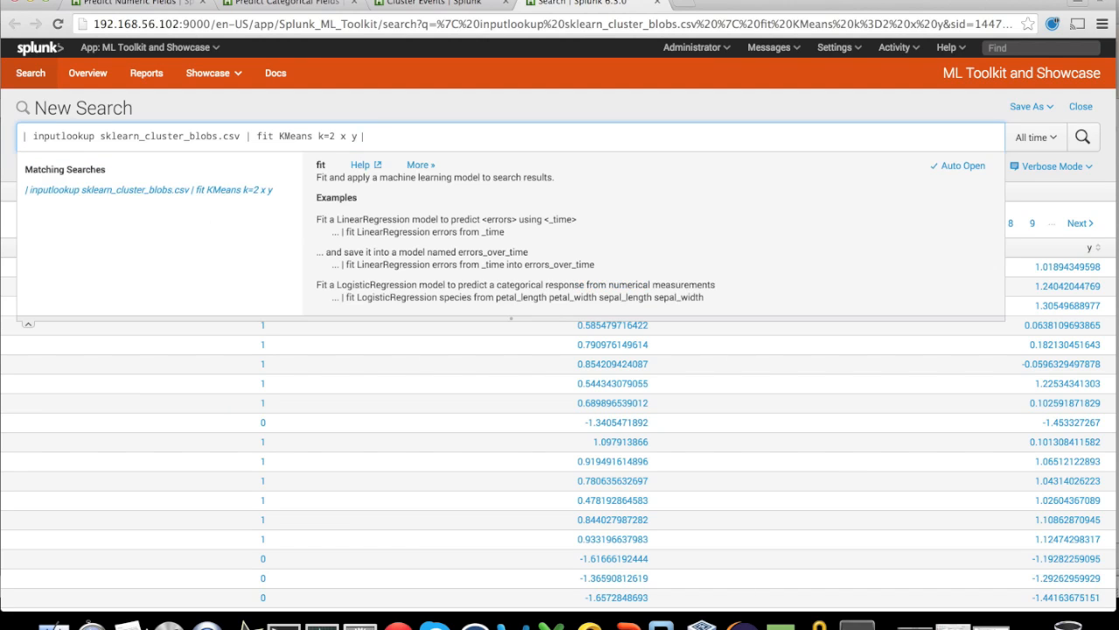
Append 'into Model' to the fit KMeans k=2 x y search and run it.
{"action": "type", "text": "into"}
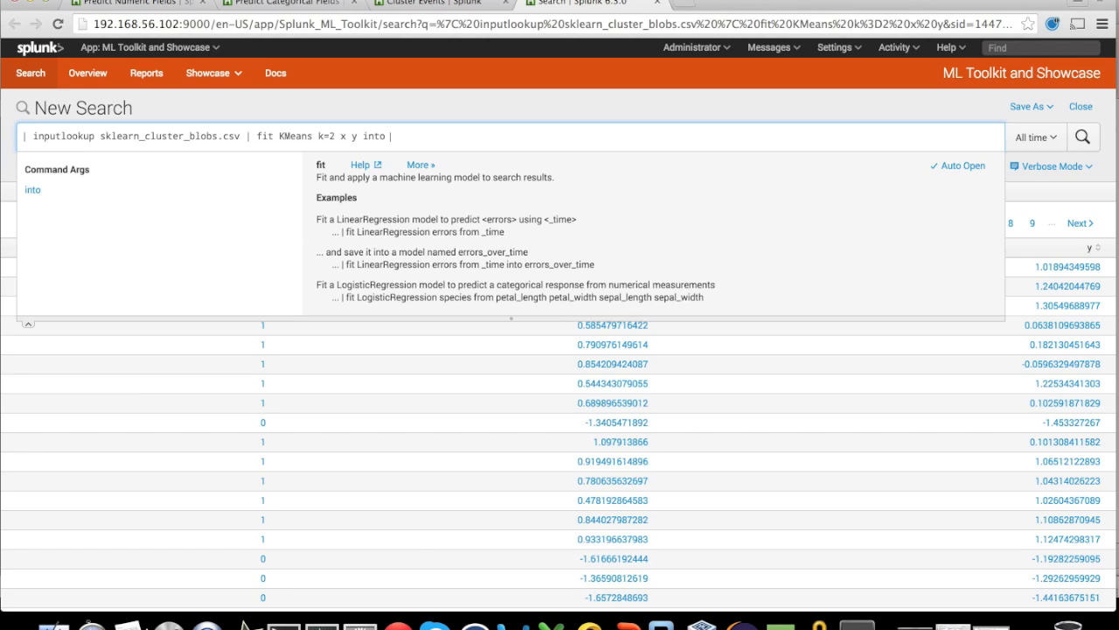
{"action": "type", "text": "Model"}
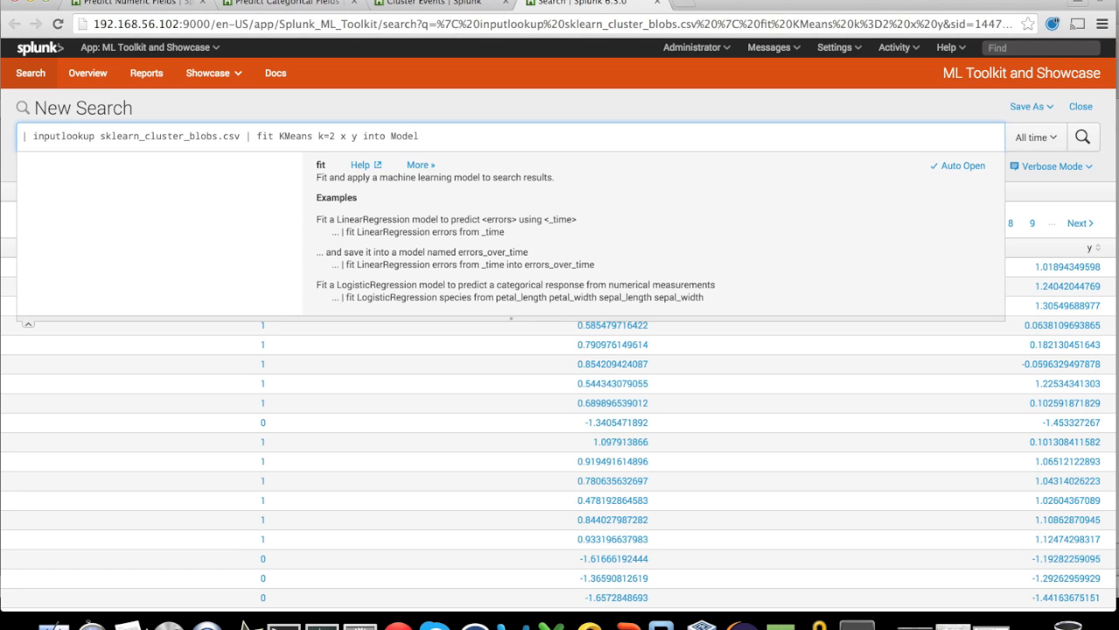
{"action": "left_click", "coordinate": [87, 74]}
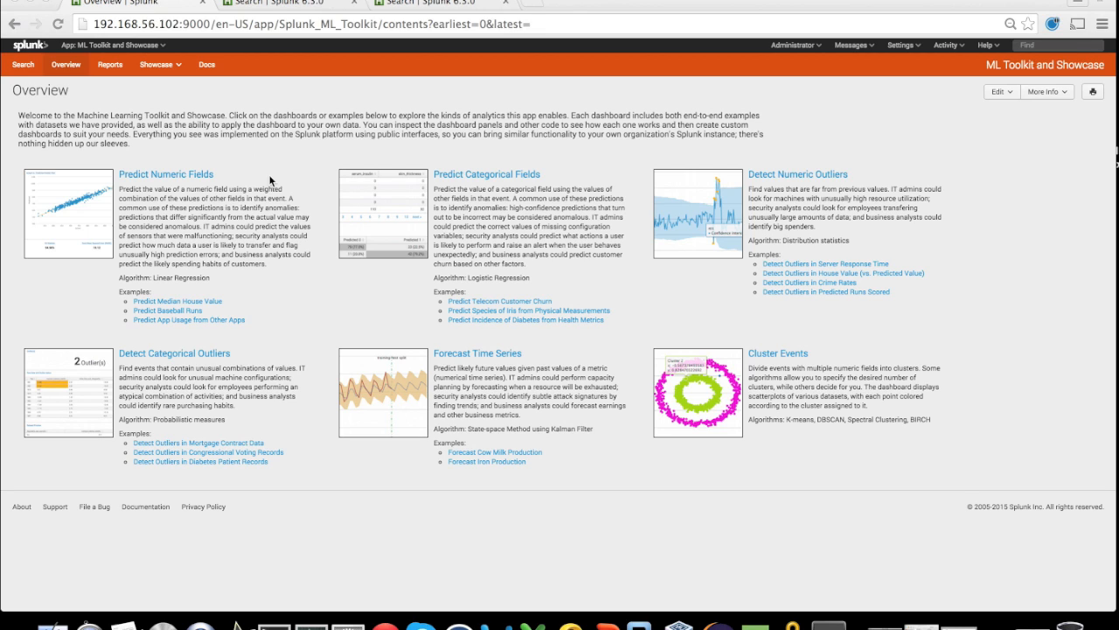
{"action": "mouse_move", "coordinate": [574, 315]}
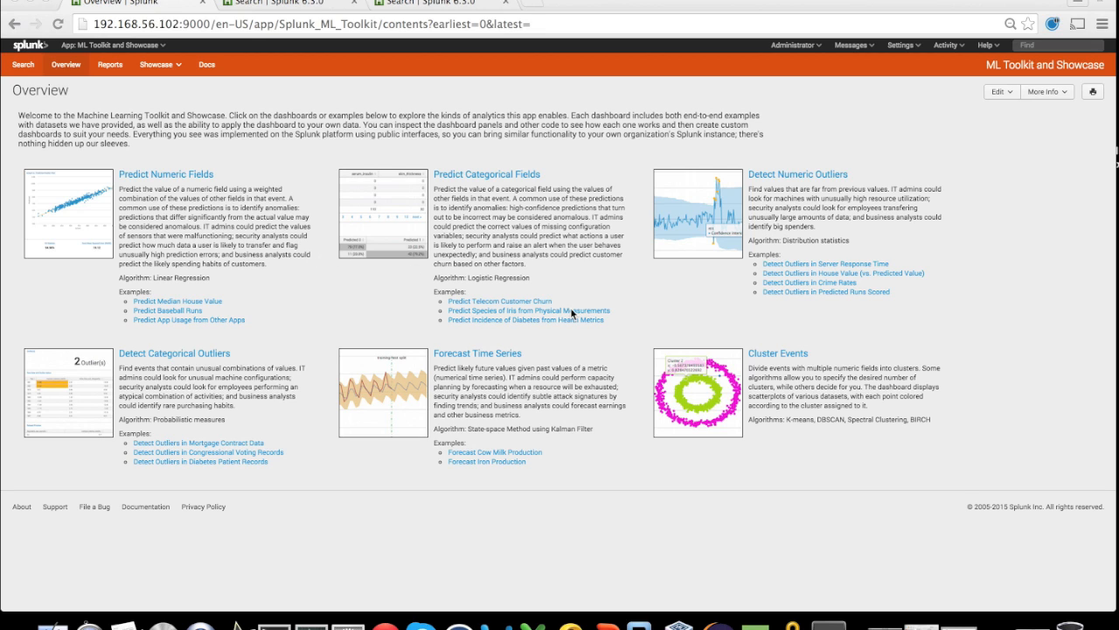
{"action": "mouse_move", "coordinate": [682, 302]}
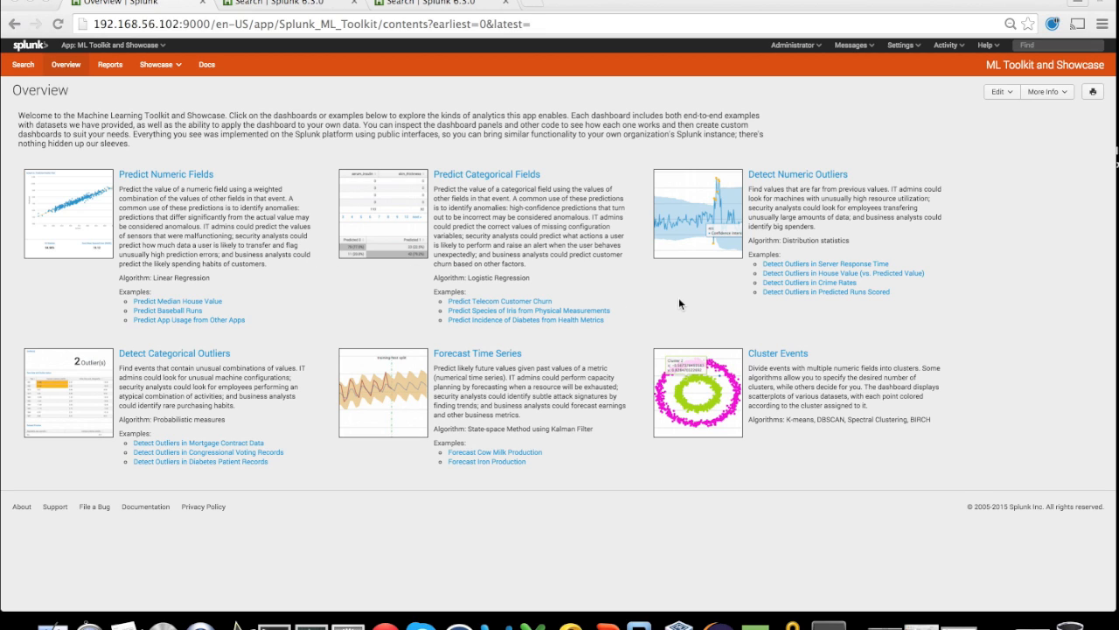